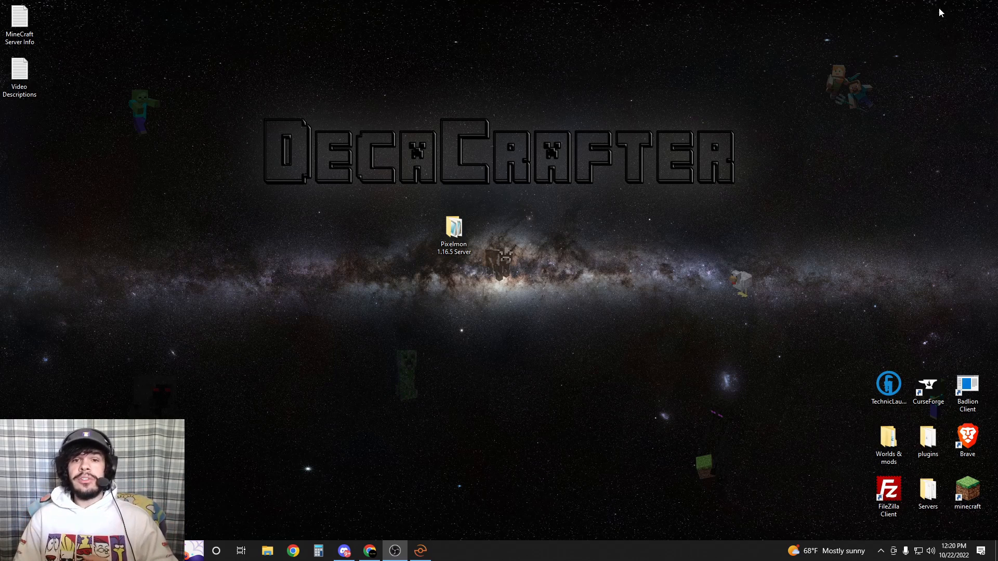
pyautogui.moveTo(395, 486)
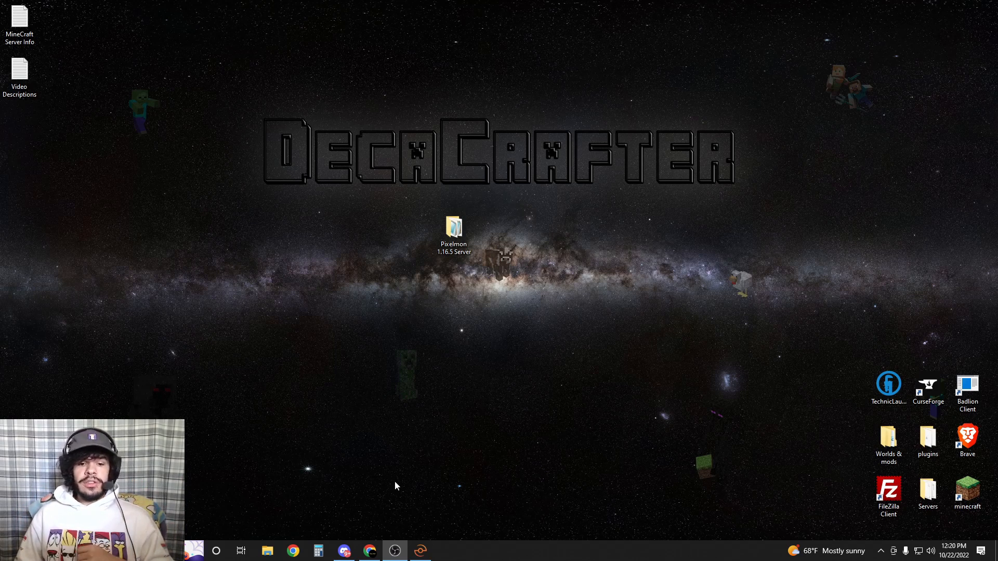
pyautogui.moveTo(369, 551)
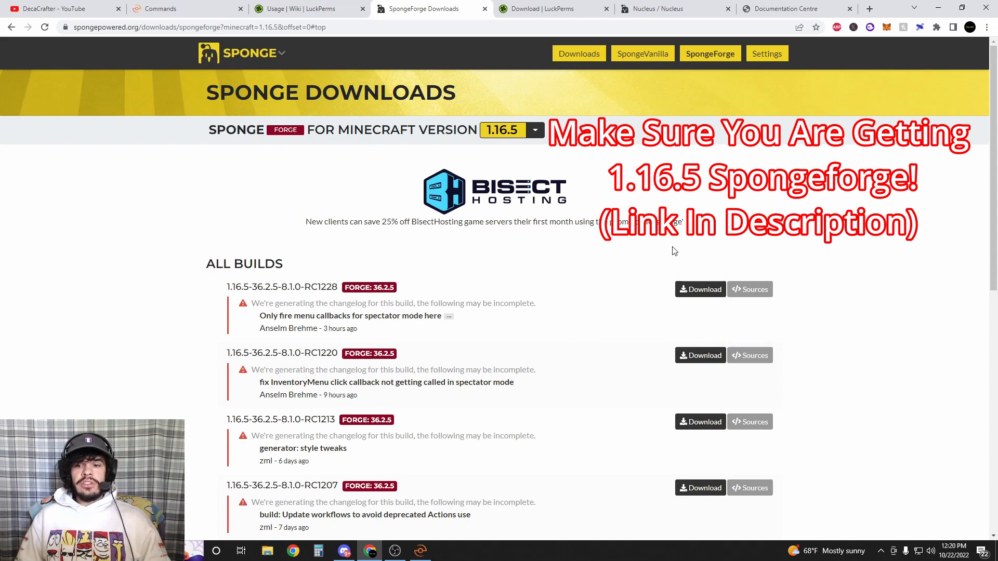
# - Download the newest 1.16.5 SpongeForge build, LuckPerms for Sponge, and Nucleus 3.0.0-BETA7
pyautogui.click(699, 289)
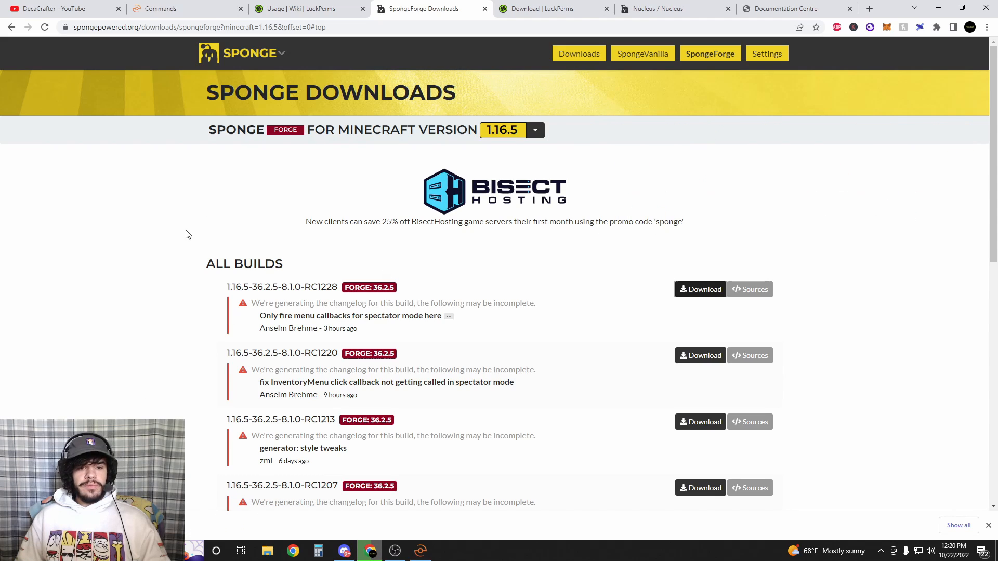
pyautogui.click(549, 8)
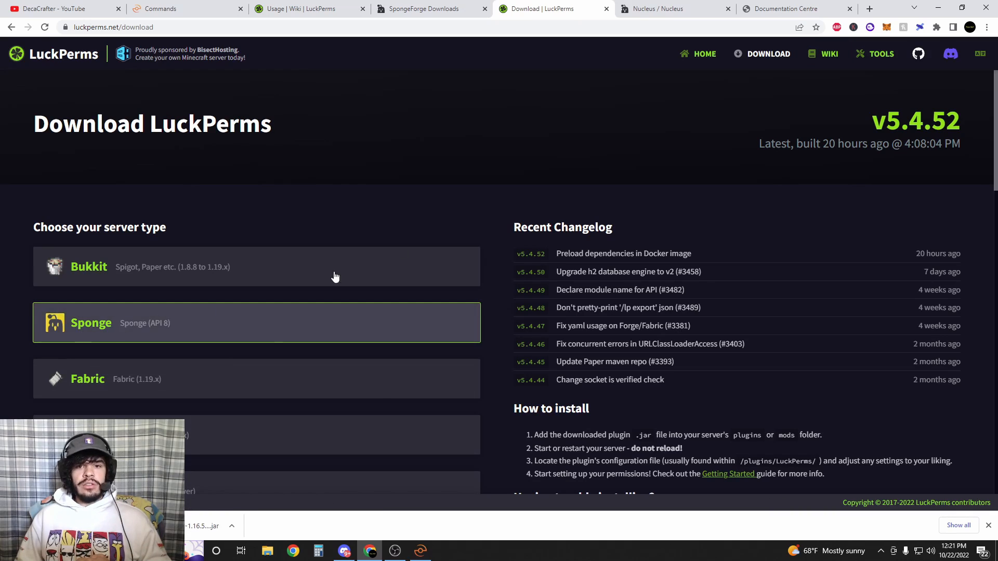
pyautogui.click(674, 8)
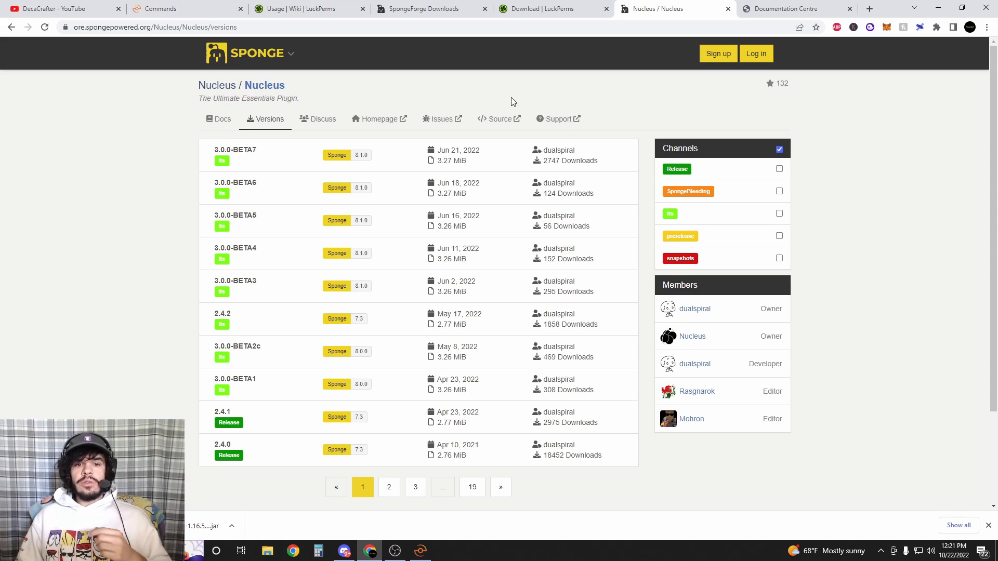
pyautogui.click(235, 150)
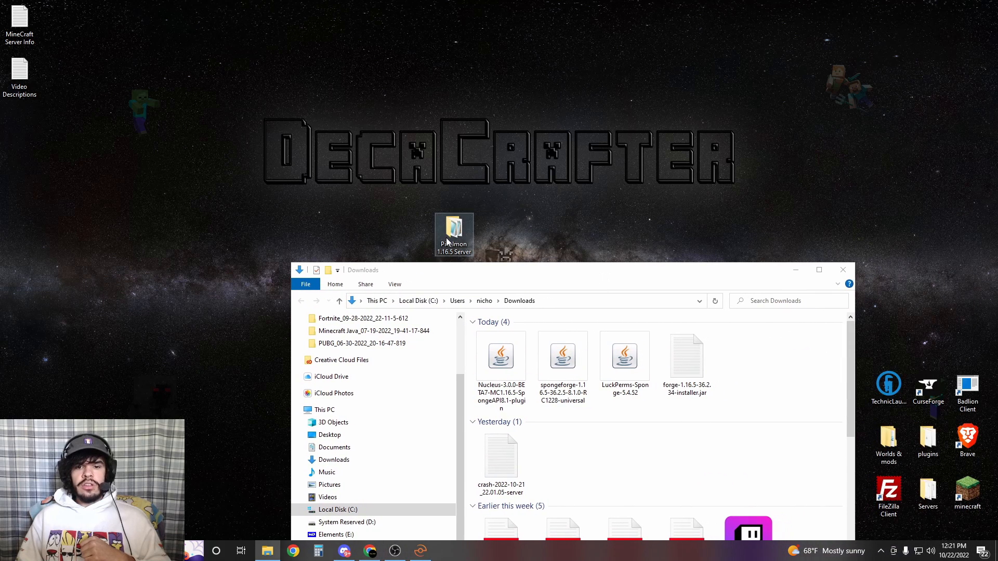
# - Move the three jars into the Pixelmon 1.16.5 Server mods folder and launch run.bat
pyautogui.doubleClick(454, 231)
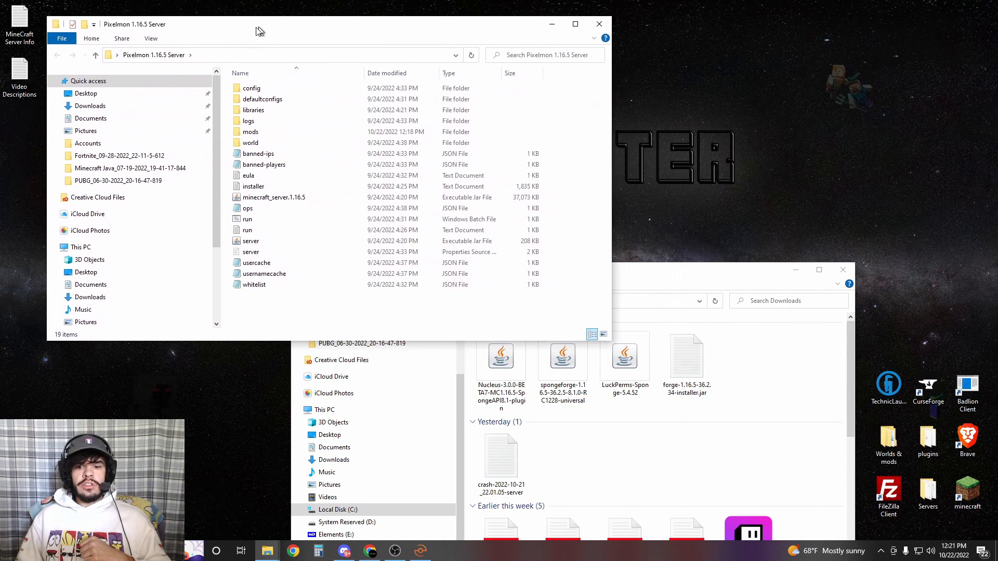
pyautogui.doubleClick(251, 132)
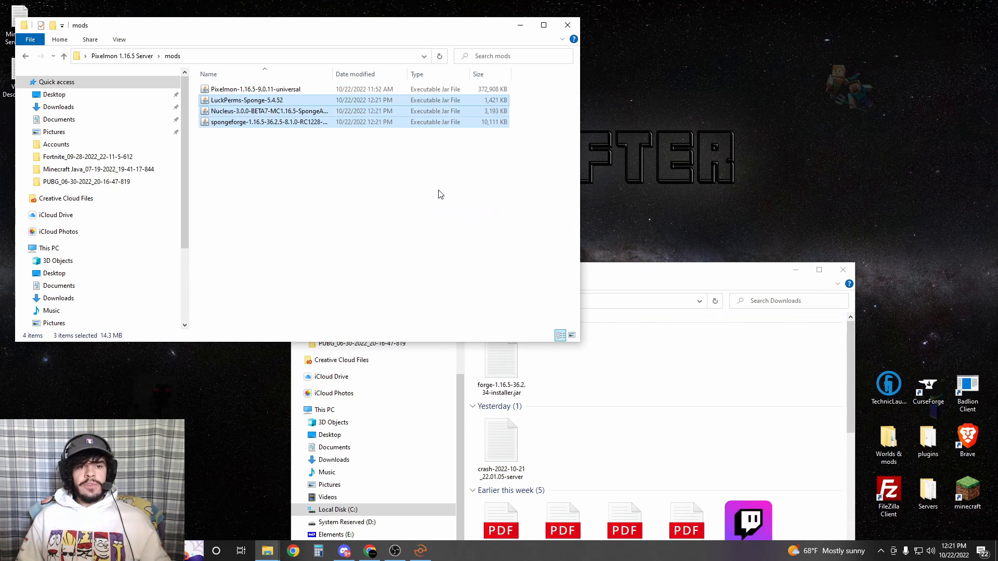
pyautogui.click(318, 168)
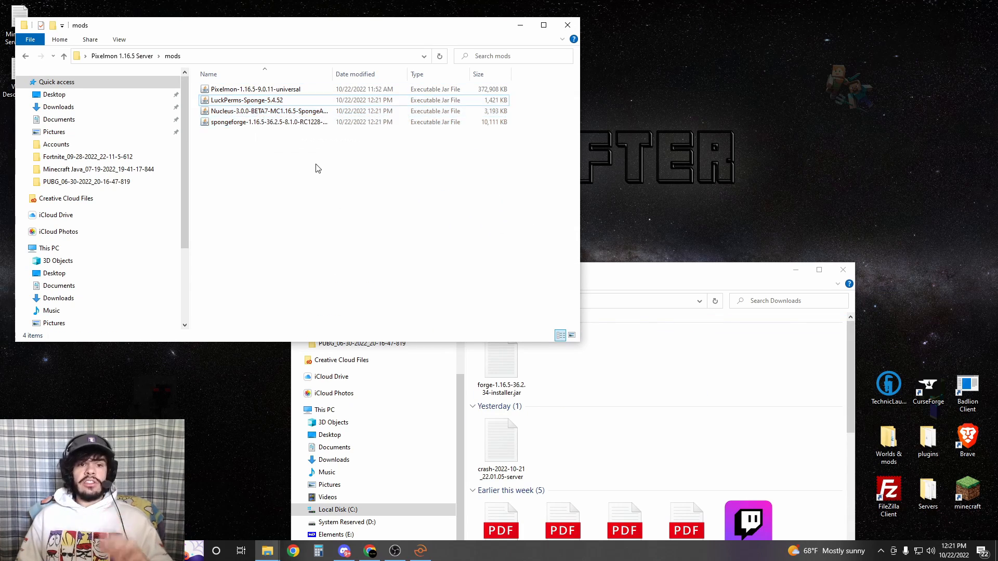
pyautogui.click(64, 56)
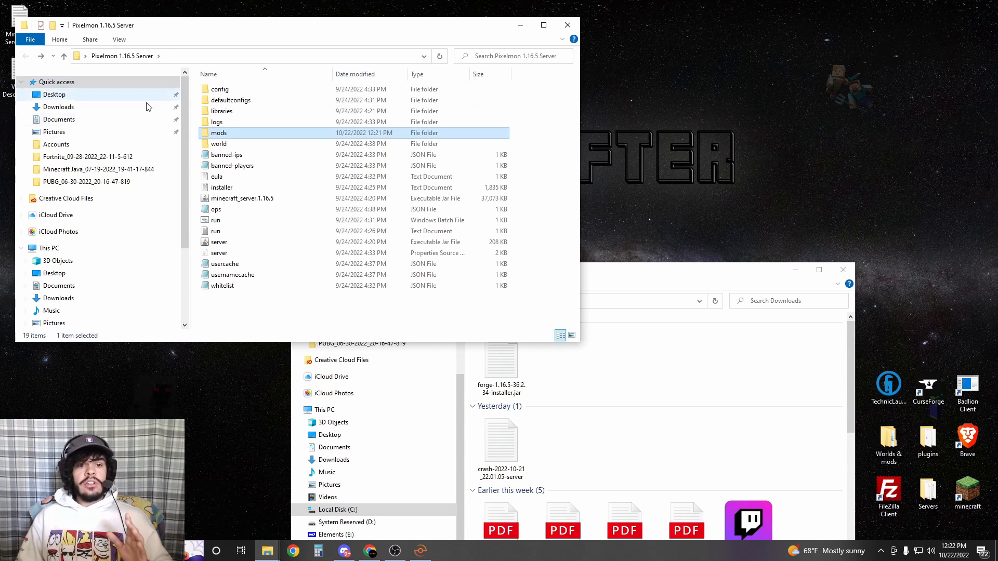
pyautogui.doubleClick(215, 219)
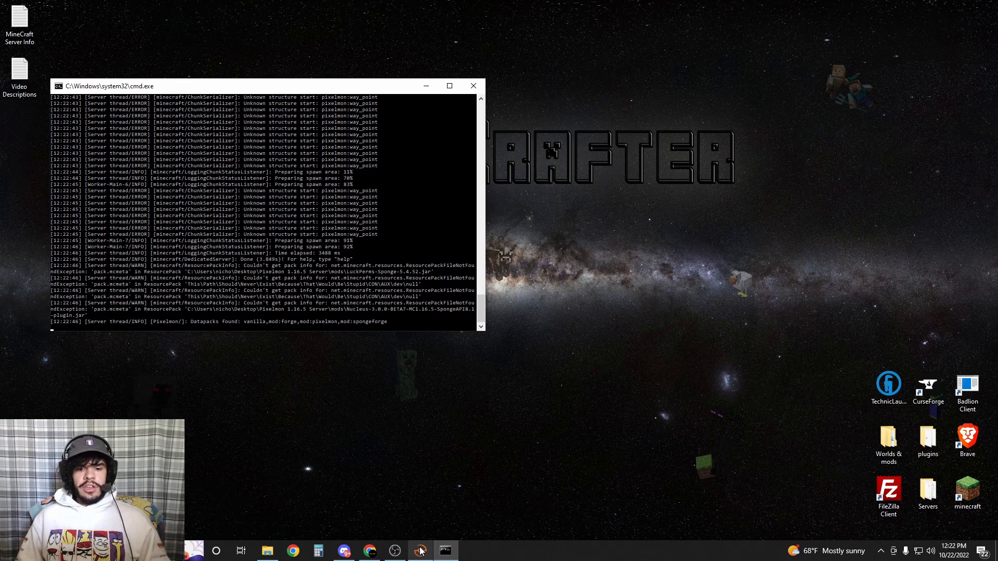
# - Join the local Pixelmon server and op the player from the server console
pyautogui.click(419, 551)
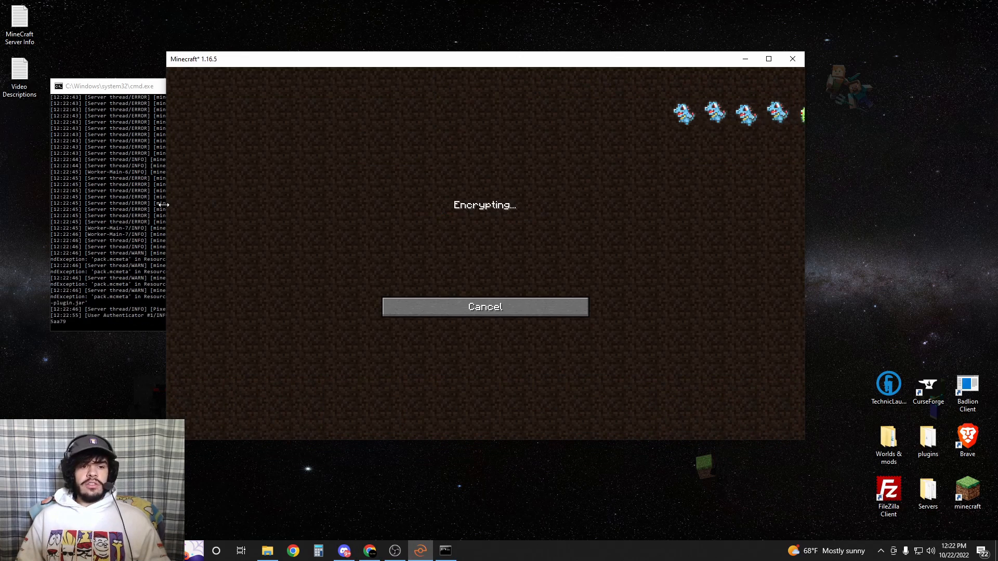
pyautogui.click(108, 86)
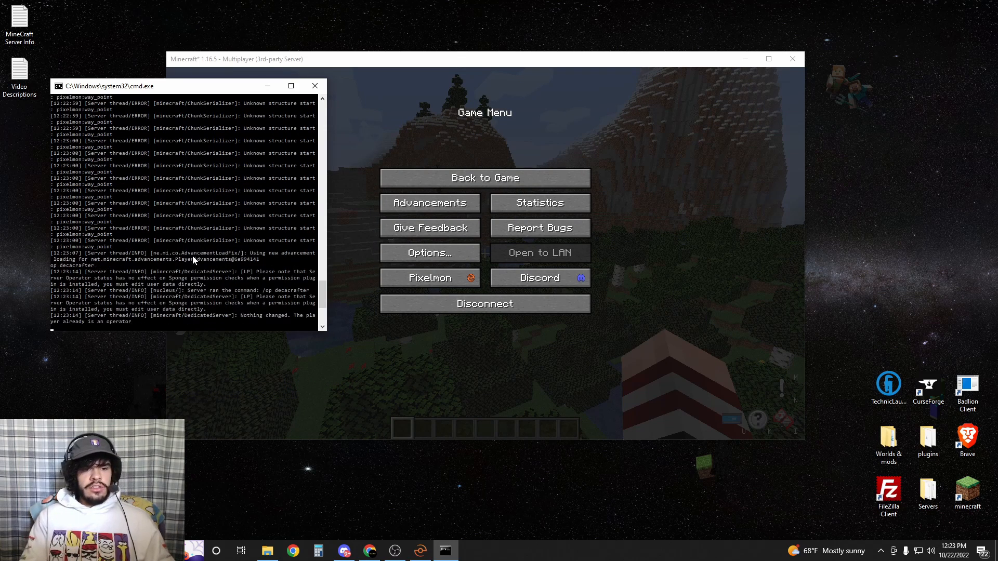
pyautogui.moveTo(255, 225)
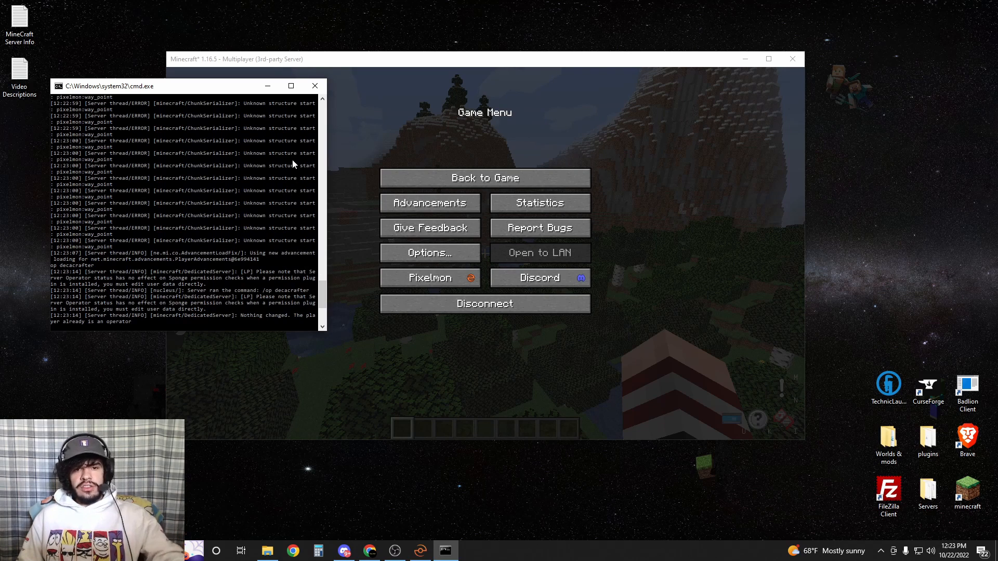
pyautogui.moveTo(262, 225)
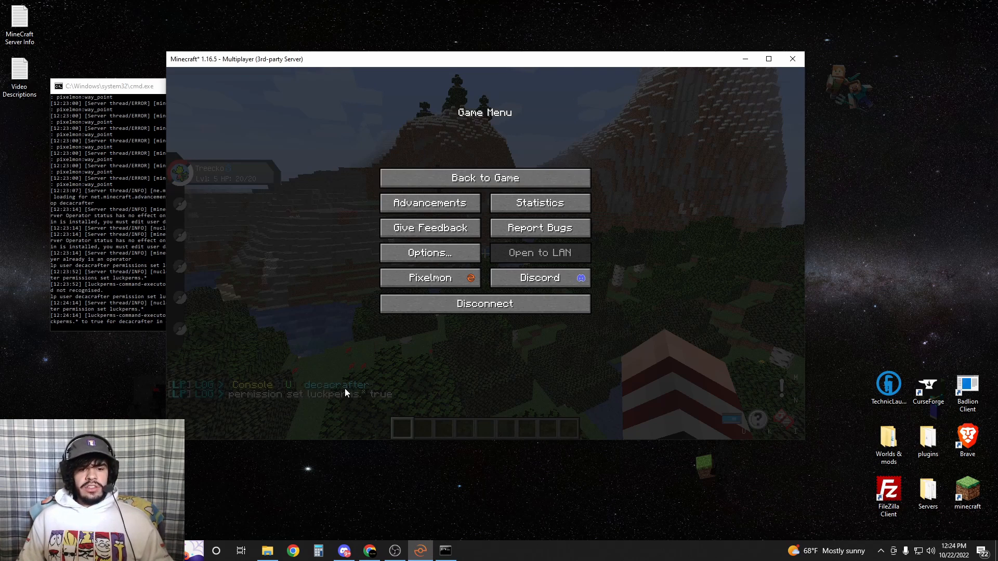
pyautogui.moveTo(377, 366)
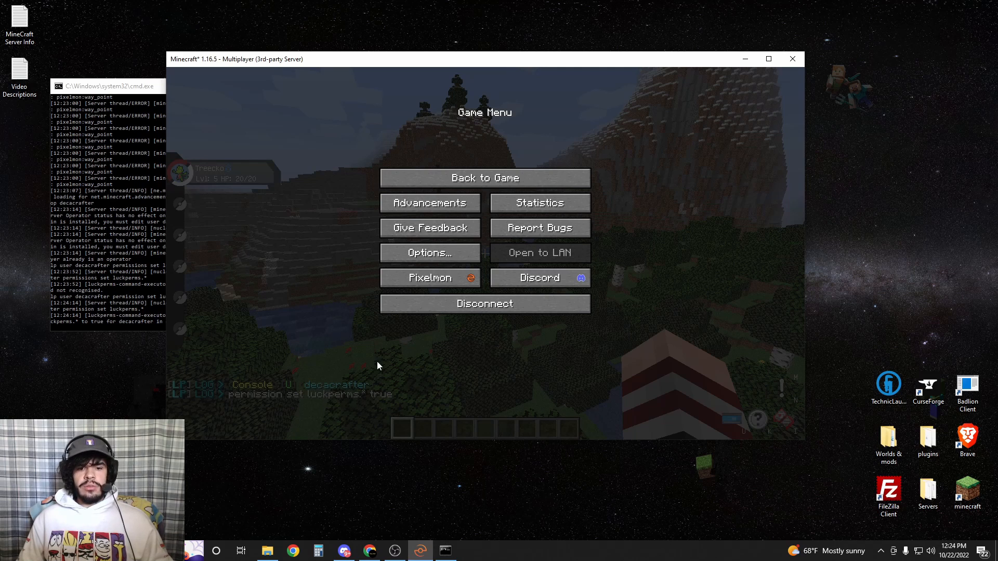
# - Grant the player luckperms.* true via the console and bring the browser back up
pyautogui.click(369, 551)
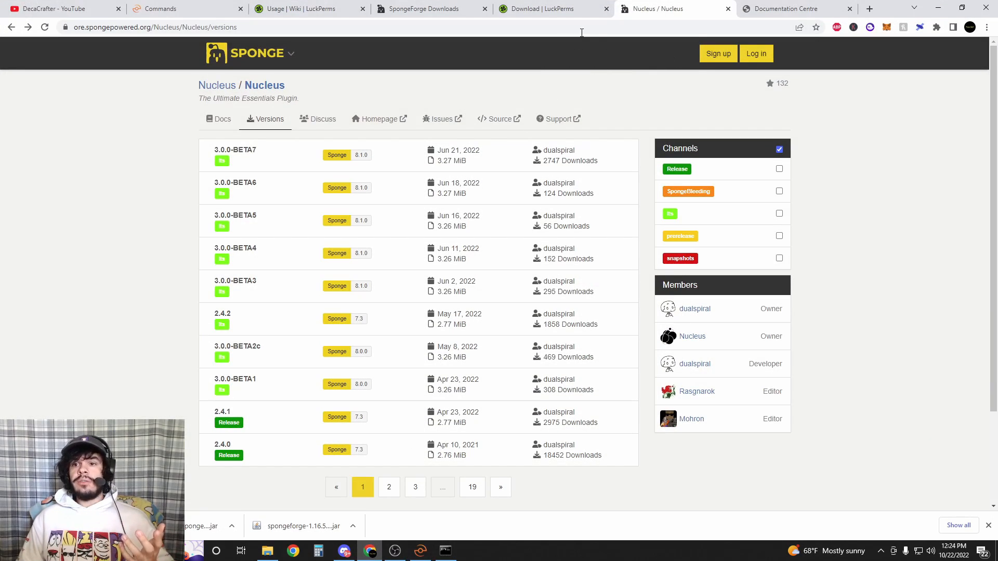
# - Scroll the Nucleus permissions table to the spawn rows and select nucleus.spawn.base
pyautogui.click(788, 8)
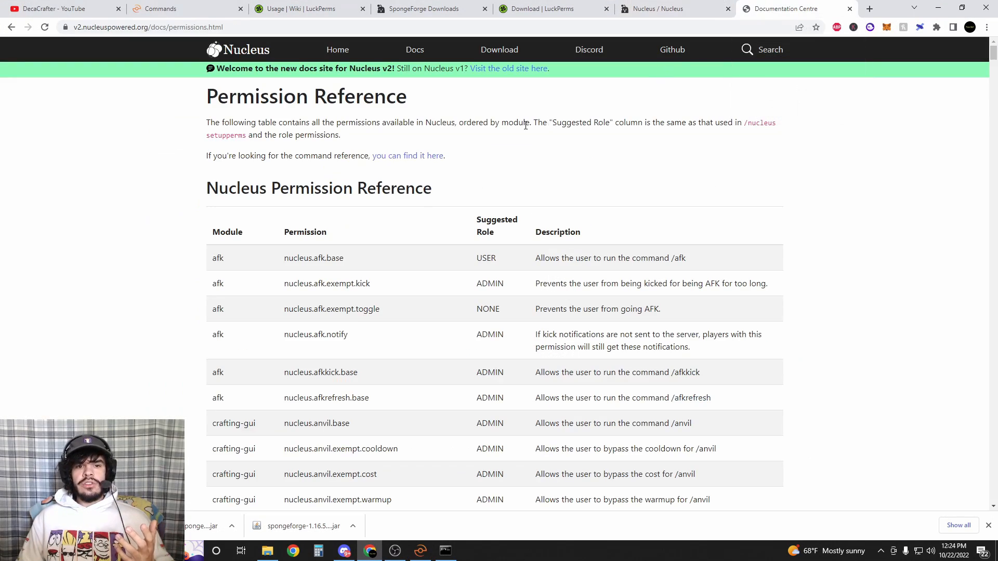
pyautogui.moveTo(576, 168)
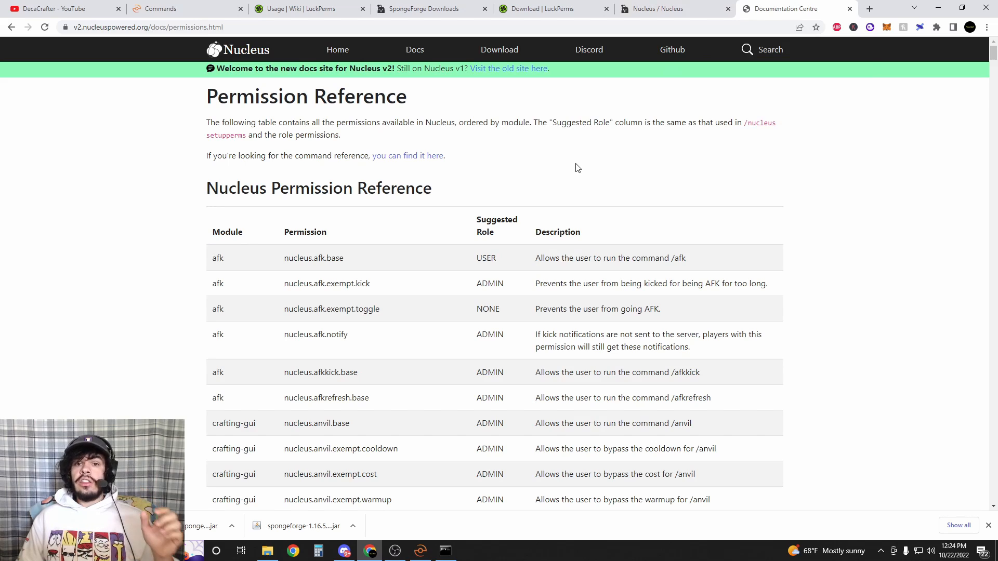
pyautogui.moveTo(580, 163)
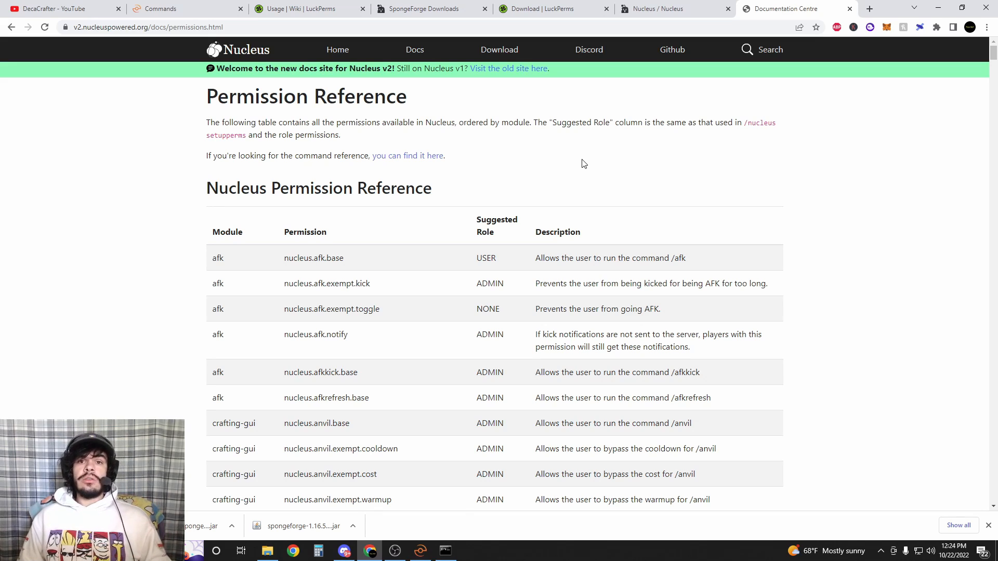
pyautogui.moveTo(361, 249)
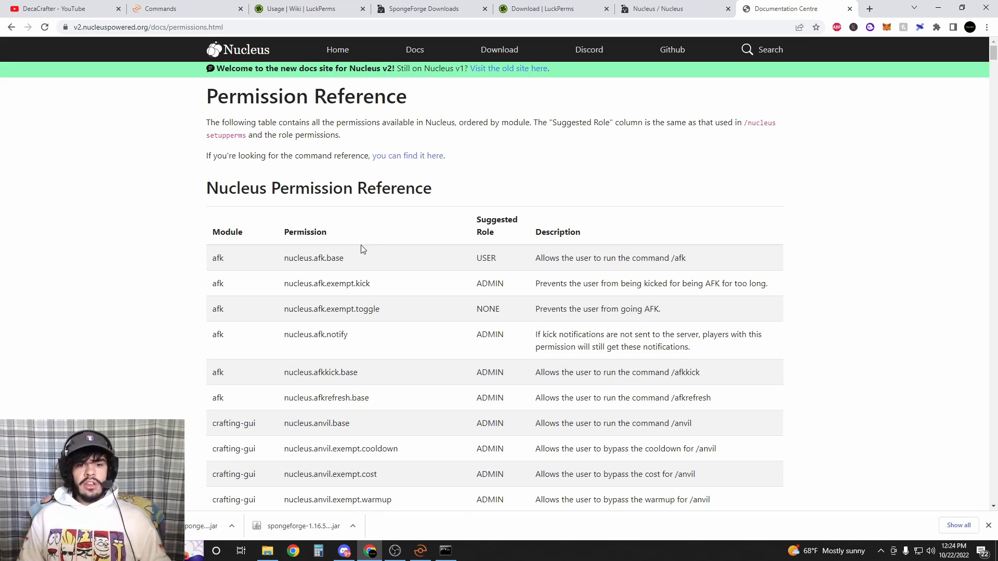
pyautogui.moveTo(378, 230)
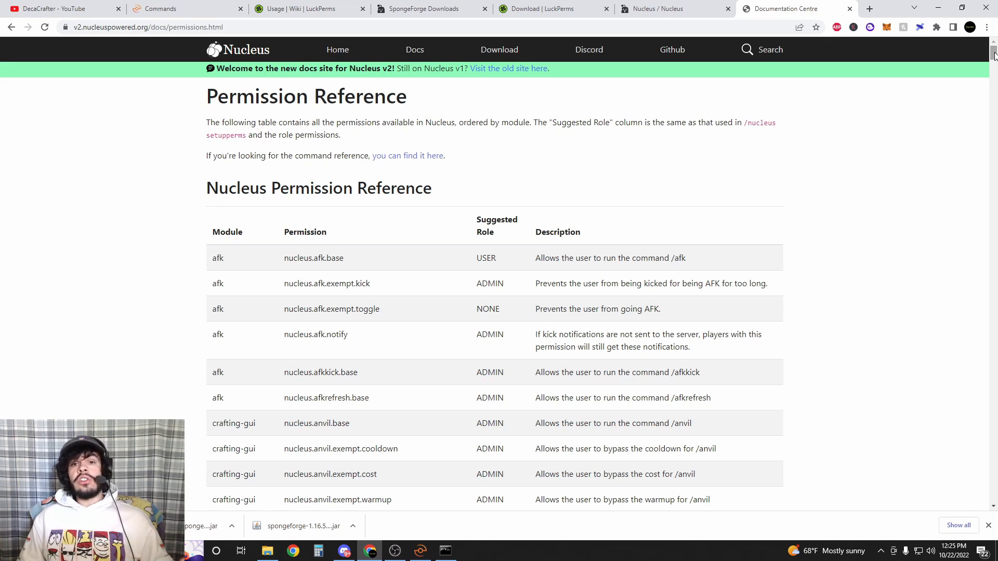
pyautogui.scroll(-3)
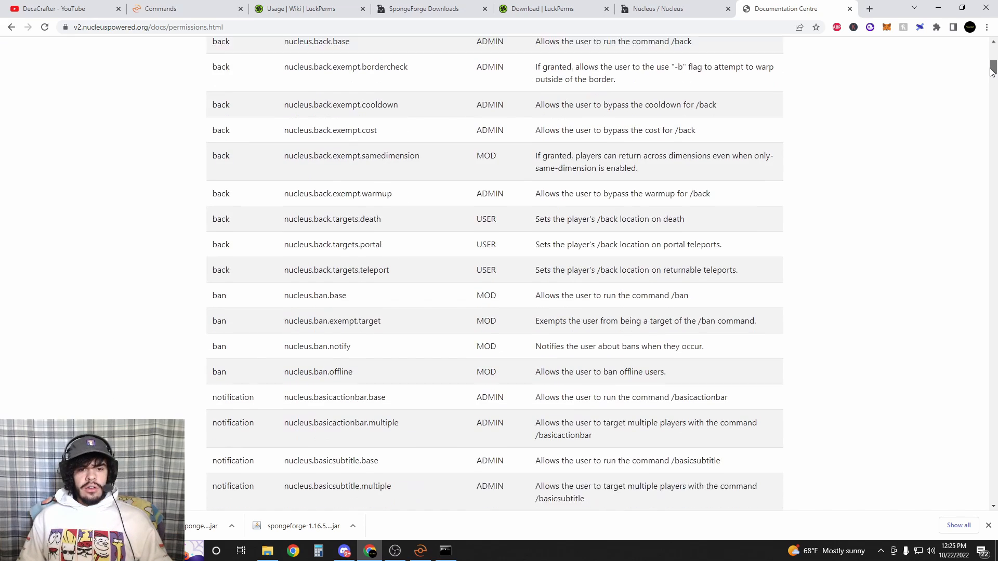
pyautogui.scroll(-3)
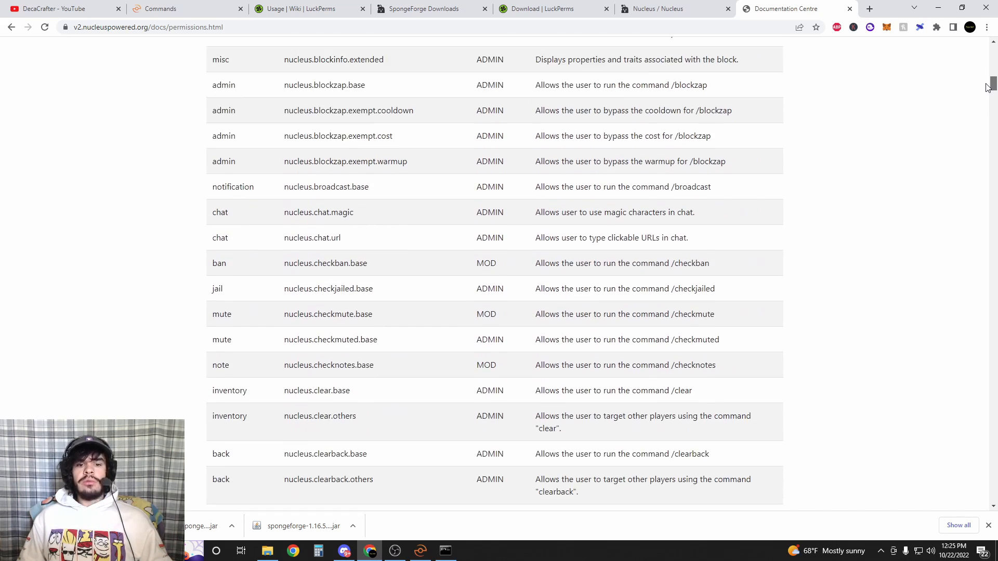
pyautogui.scroll(-3)
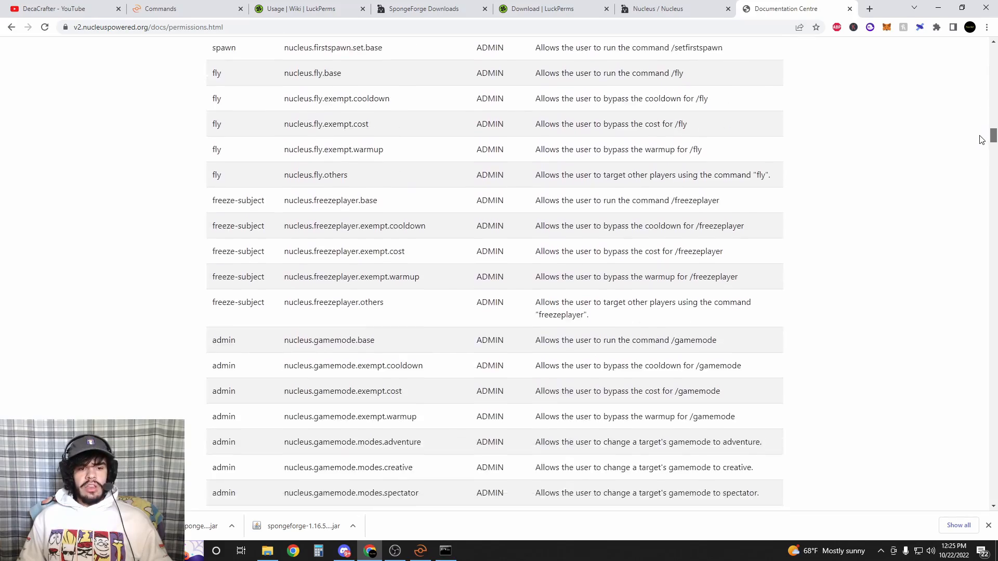
pyautogui.scroll(-3)
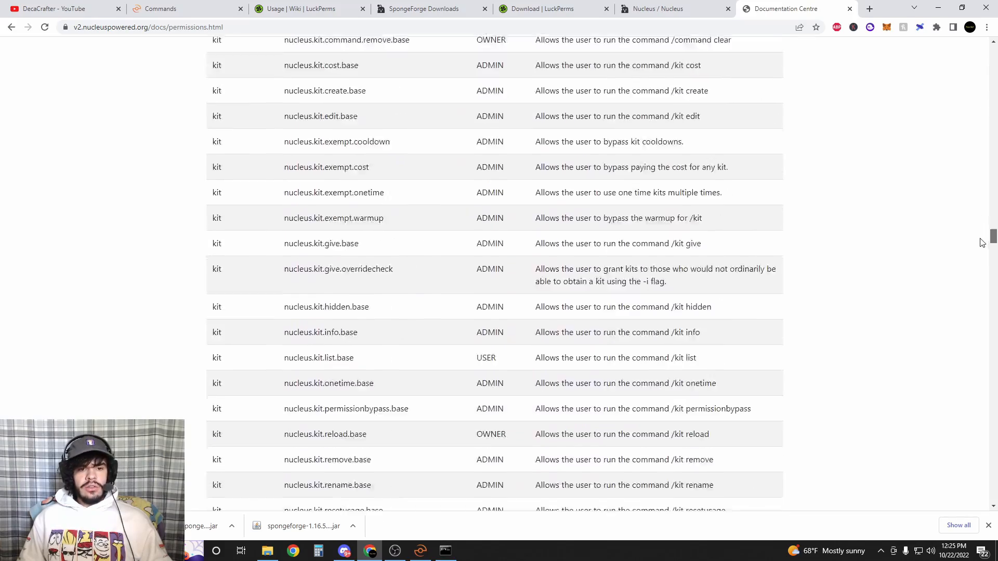
pyautogui.scroll(-3)
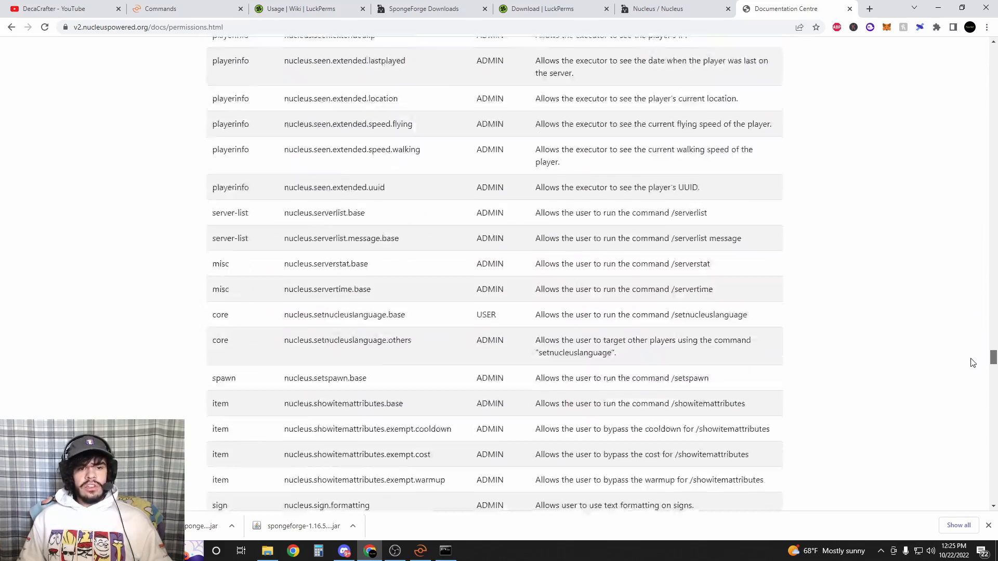
pyautogui.scroll(-3)
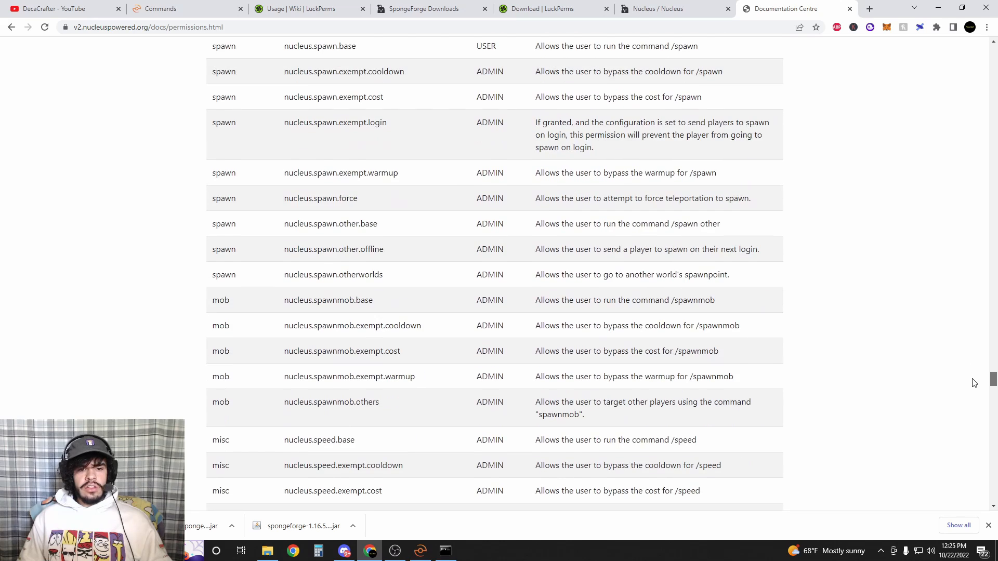
pyautogui.moveTo(262, 195)
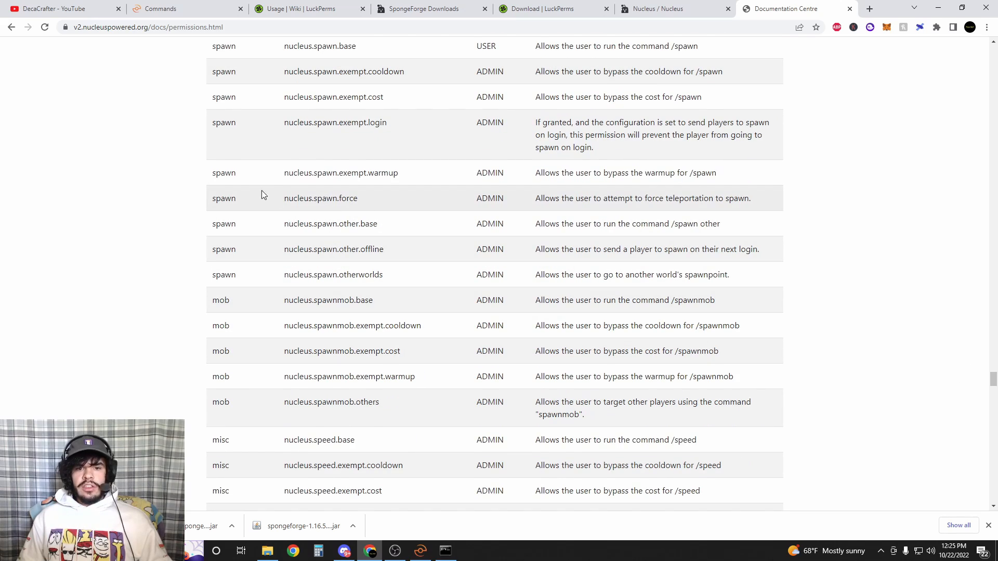
pyautogui.scroll(3)
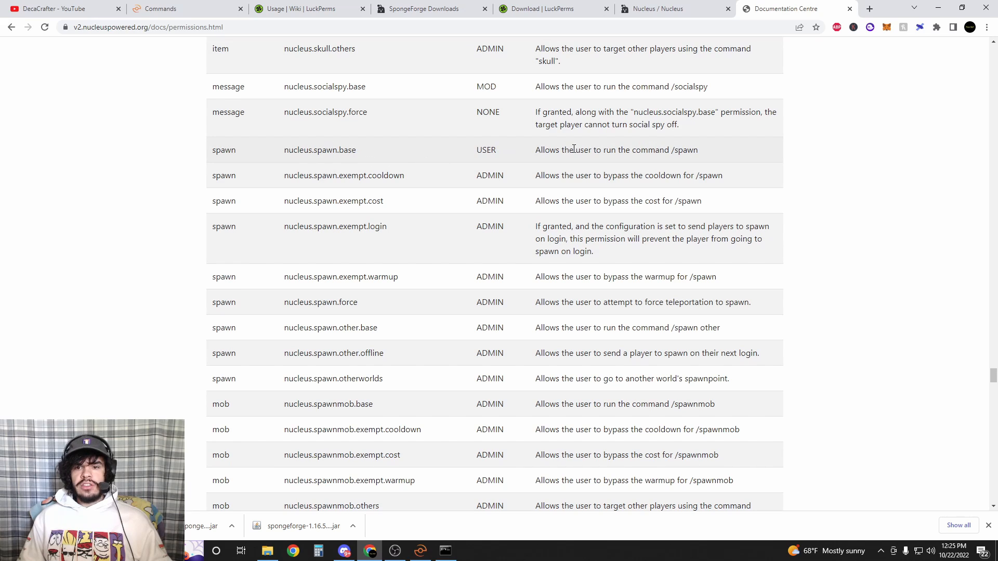
pyautogui.doubleClick(486, 149)
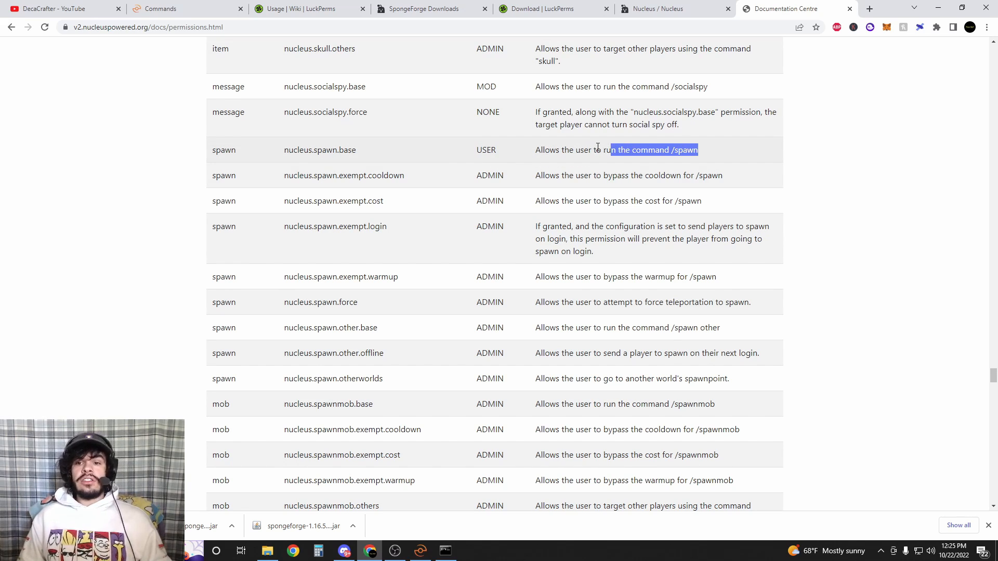
pyautogui.click(357, 150)
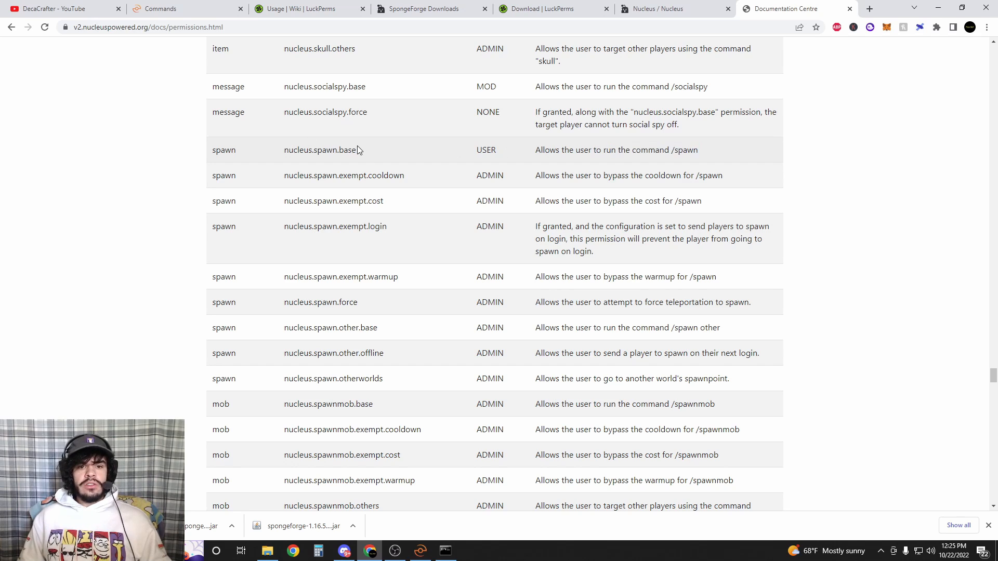
pyautogui.doubleClick(319, 150)
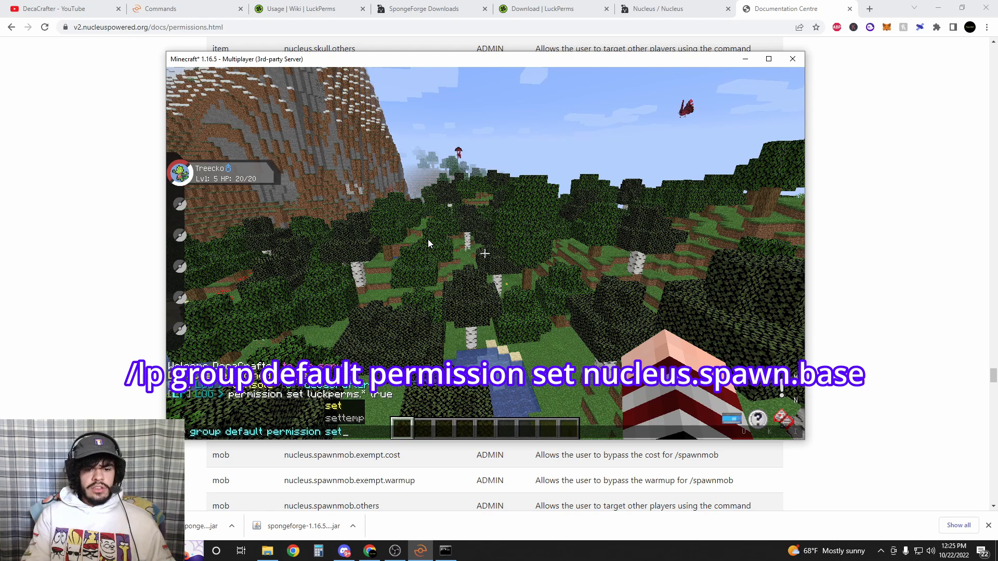
# - Run /lp group default permission set nucleus.spawn.base, then start the owner's nucleus.admin grant
pyautogui.write('nucleus.spawn.base')
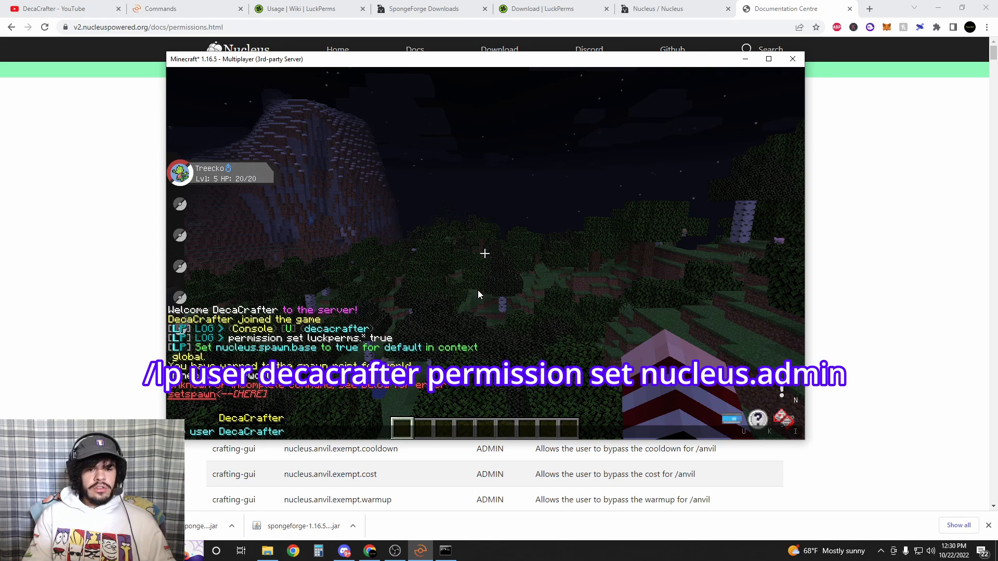
pyautogui.write('permission')
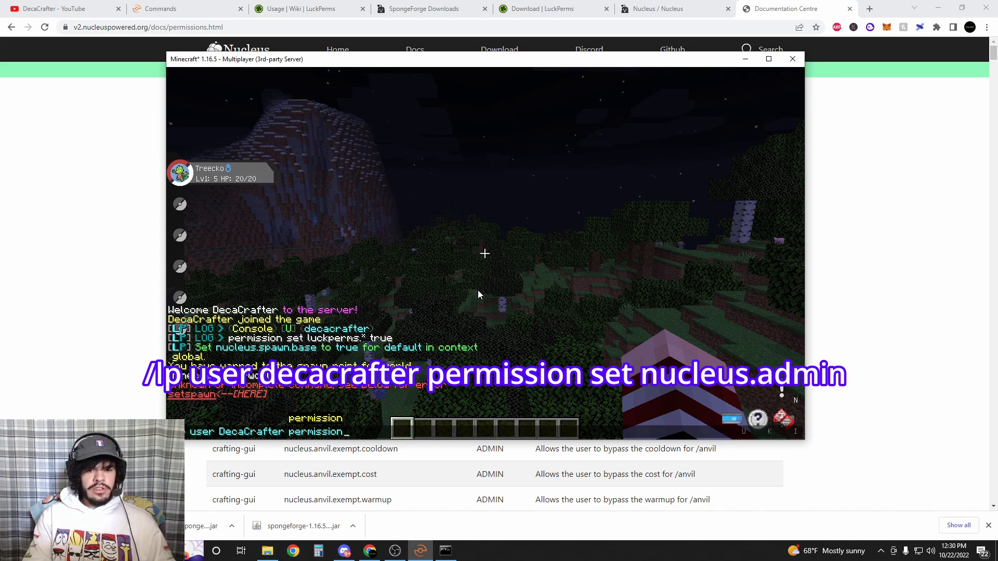
pyautogui.write('set nuc')
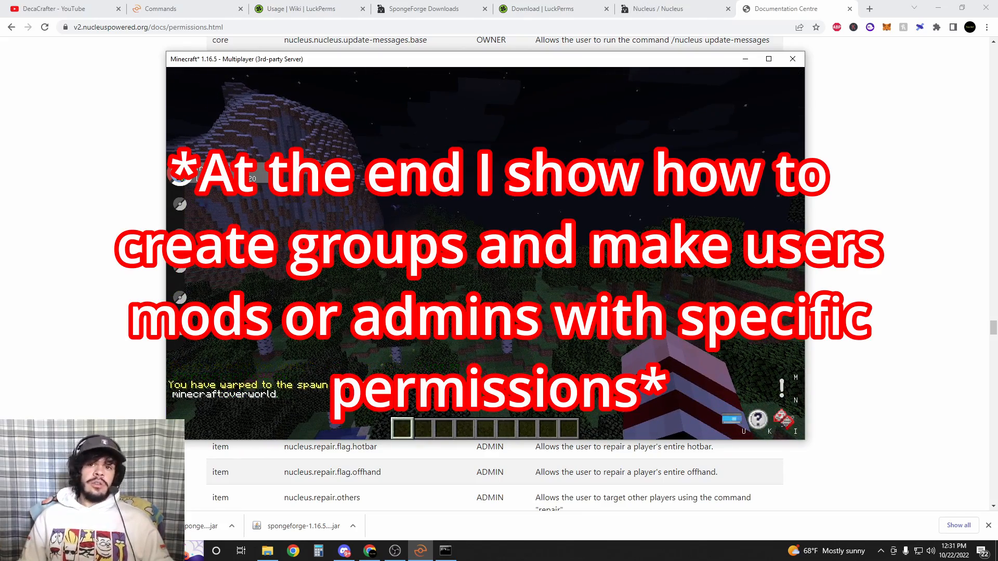
# - Search the Nucleus permissions page for 'home' and select nucleus.home.base and nucleus.home.set.base
pyautogui.press('Escape')
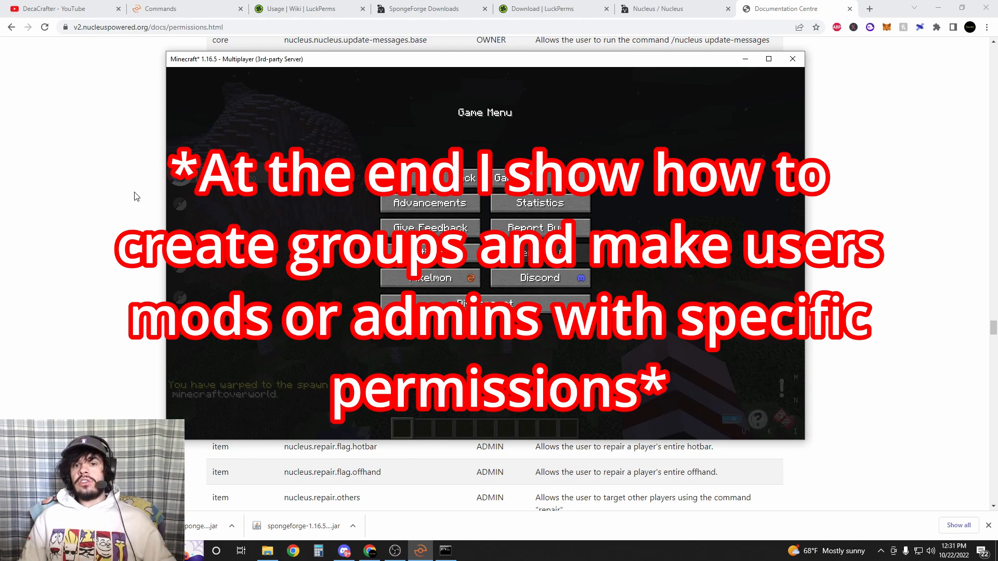
pyautogui.click(792, 58)
pyautogui.write('home')
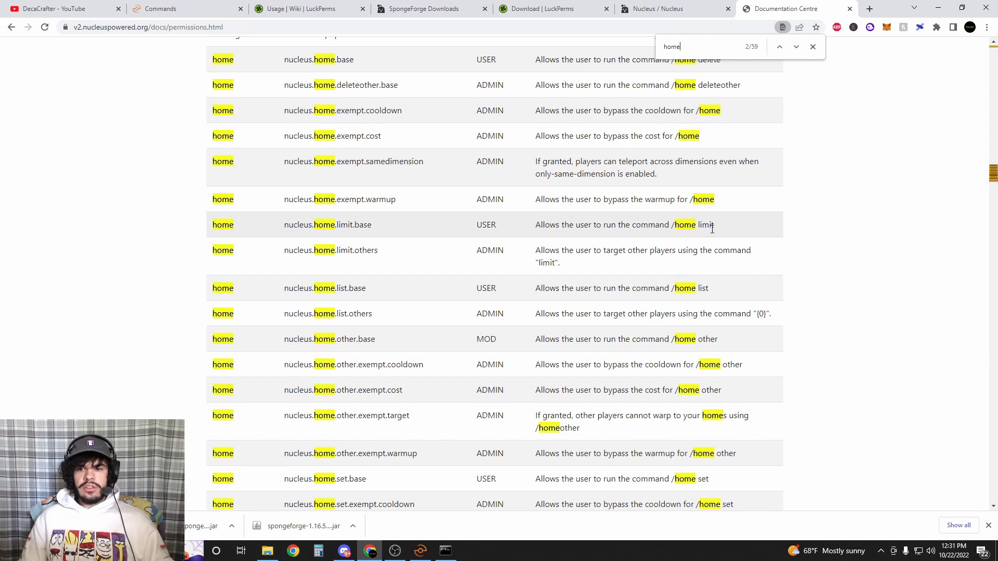
pyautogui.moveTo(443, 228)
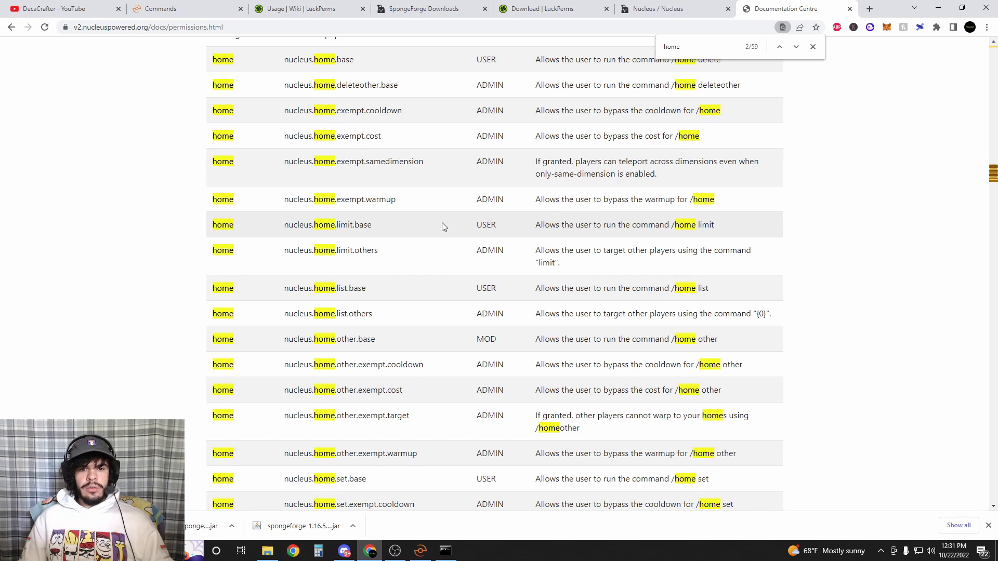
pyautogui.scroll(3)
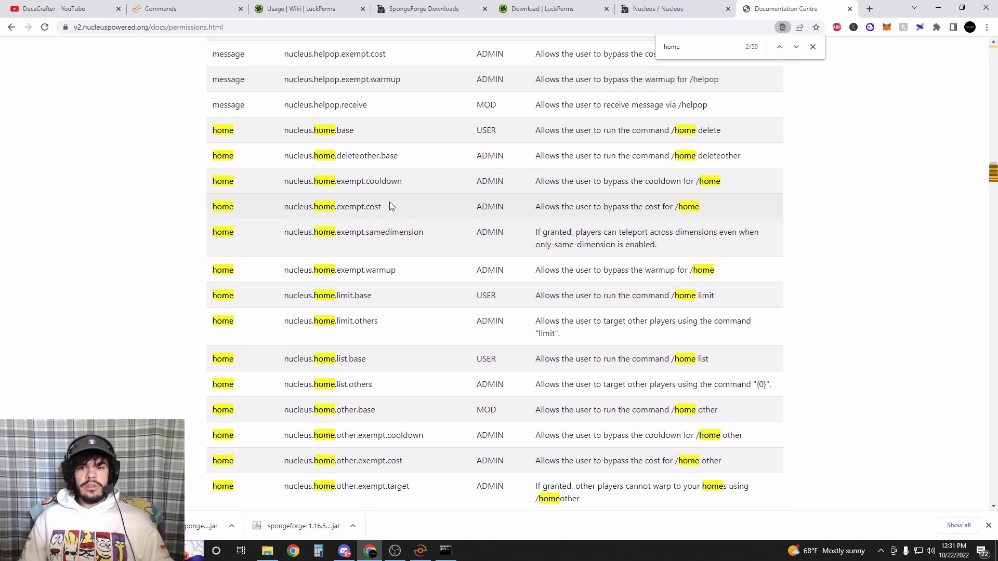
pyautogui.scroll(3)
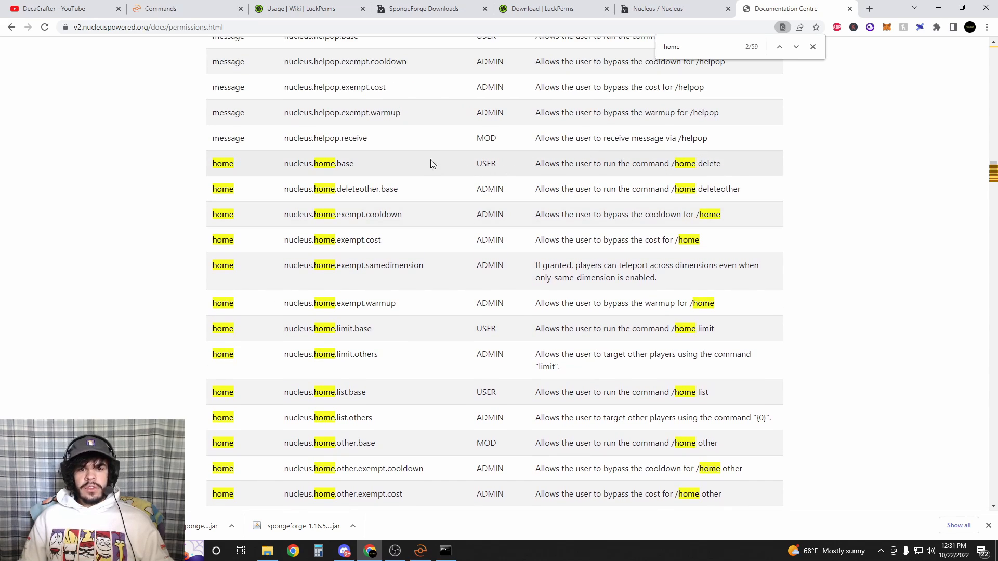
pyautogui.scroll(3)
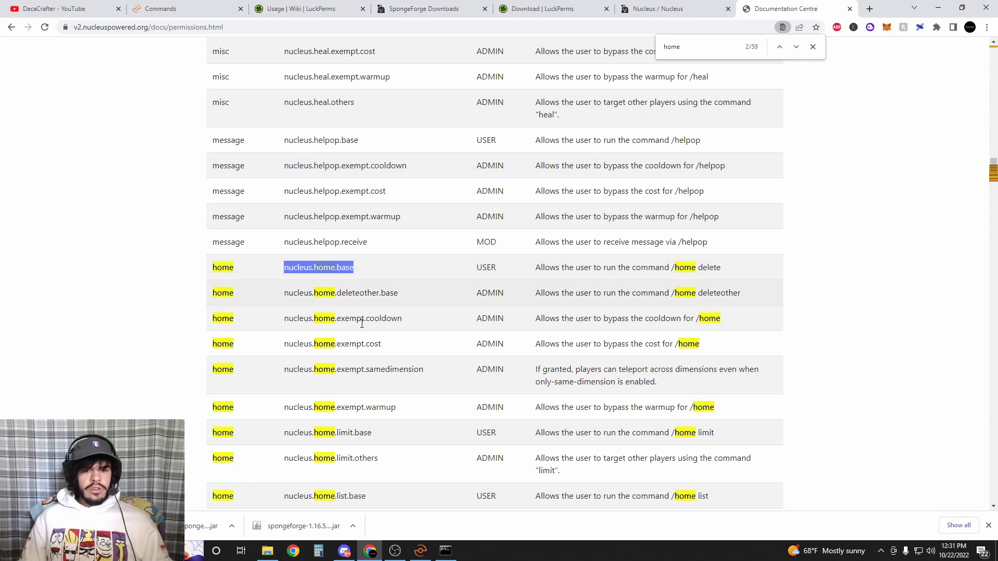
pyautogui.click(419, 551)
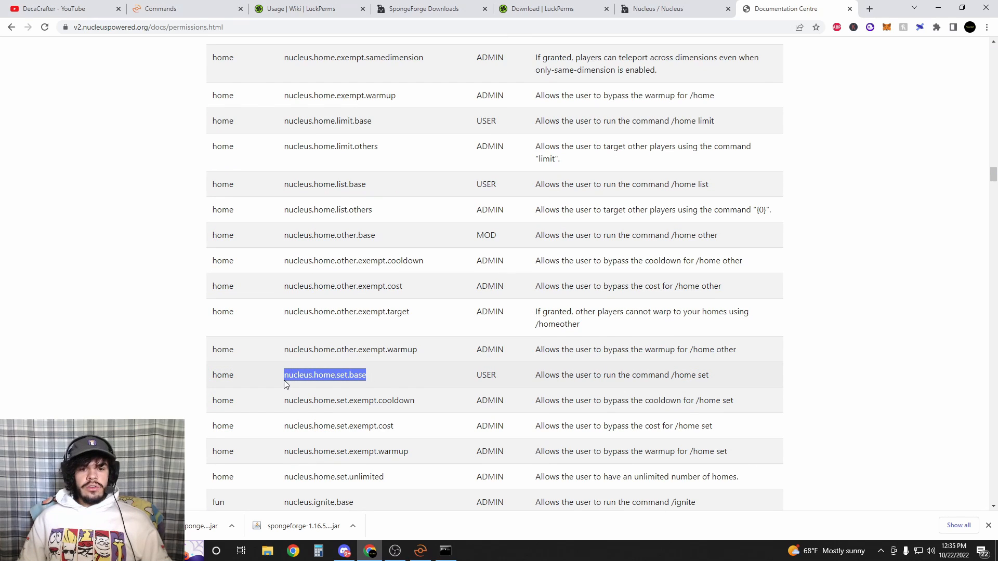
pyautogui.moveTo(330, 387)
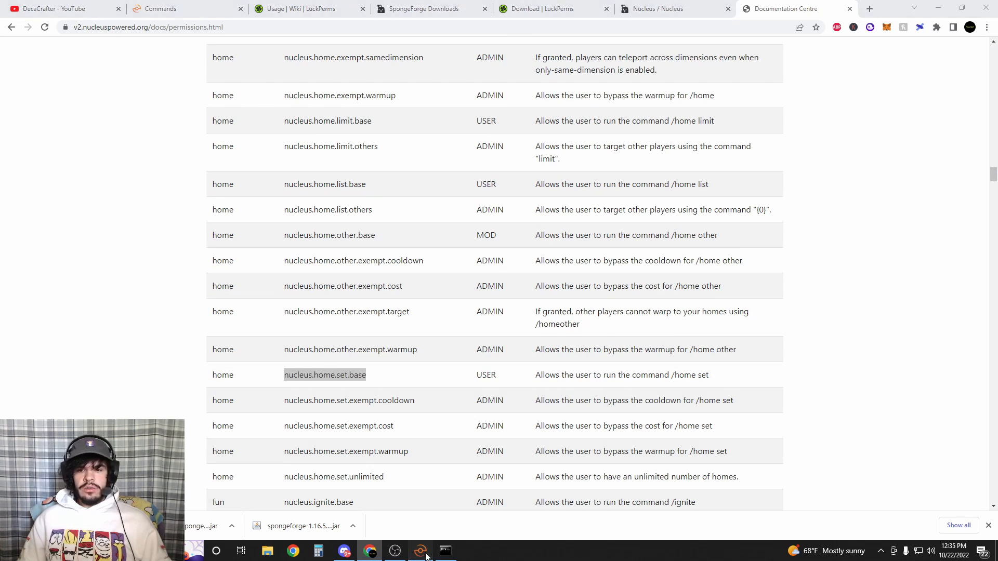
# - Grant the default group nucleus.home.set.base, then review the ignore, info and inventory permissions
pyautogui.click(419, 551)
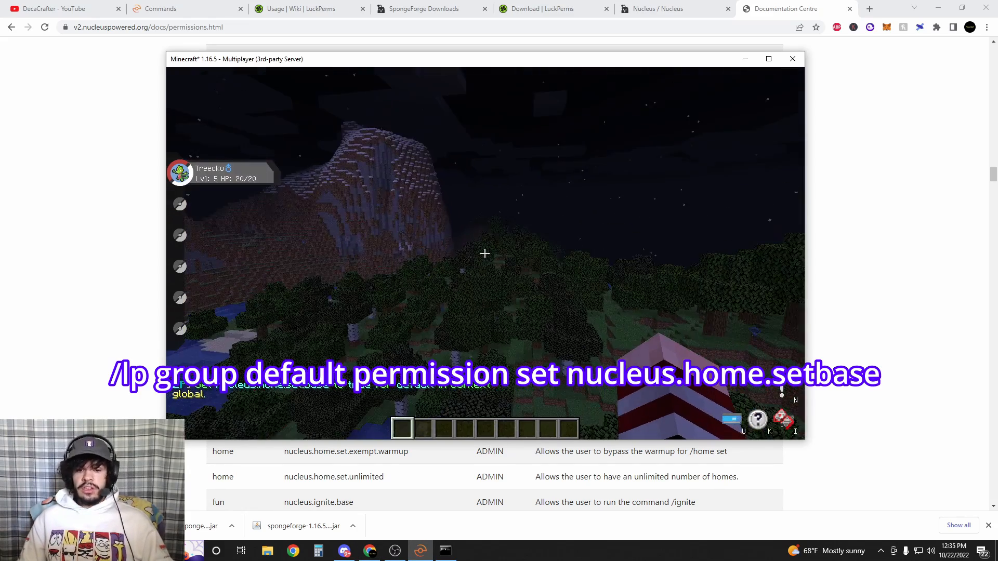
pyautogui.click(792, 58)
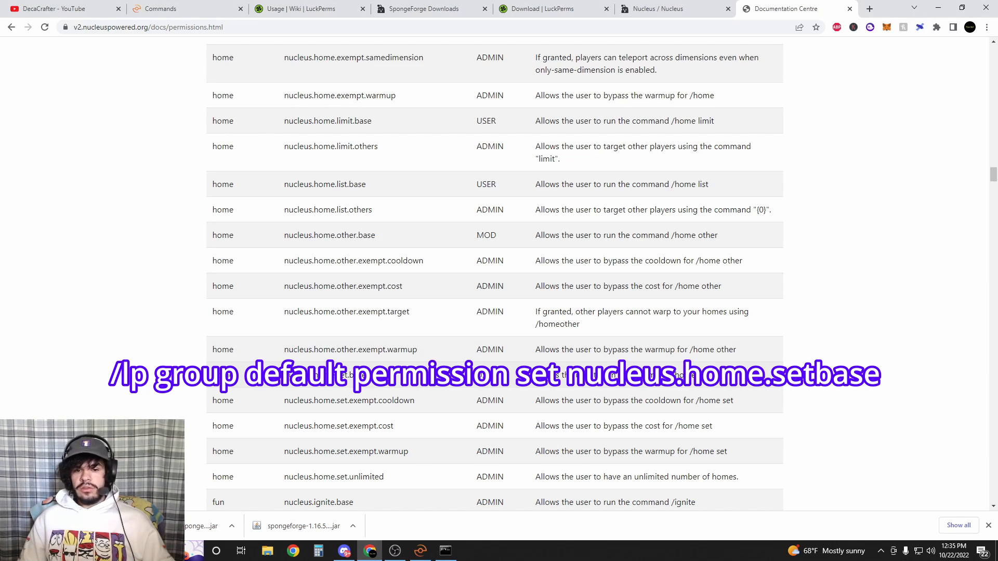
pyautogui.scroll(-3)
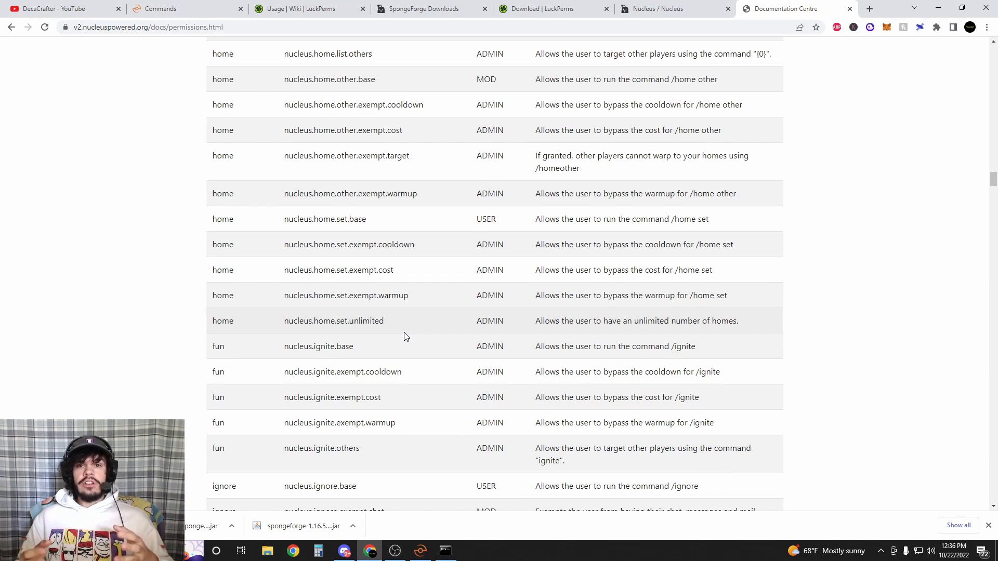
pyautogui.scroll(3)
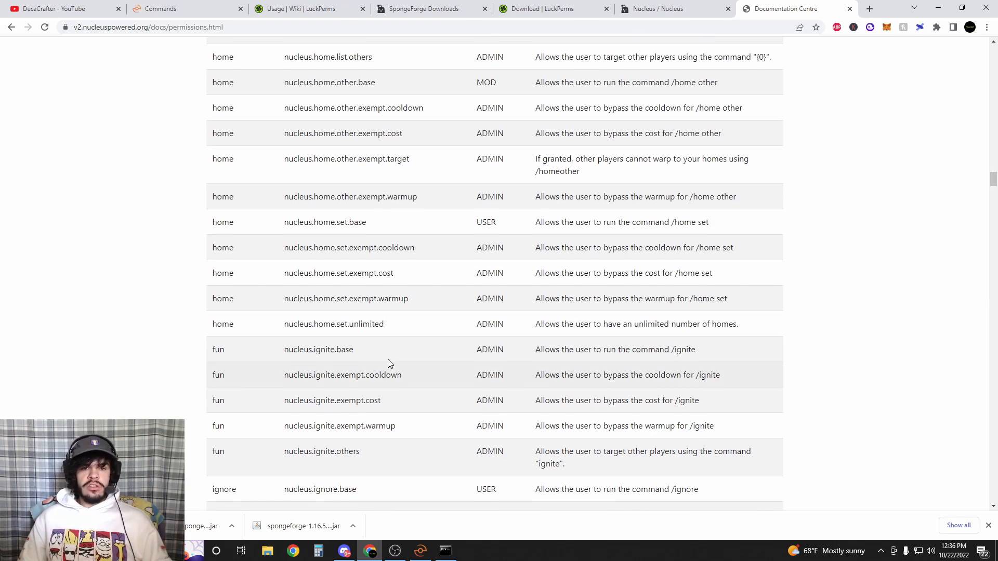
pyautogui.click(418, 551)
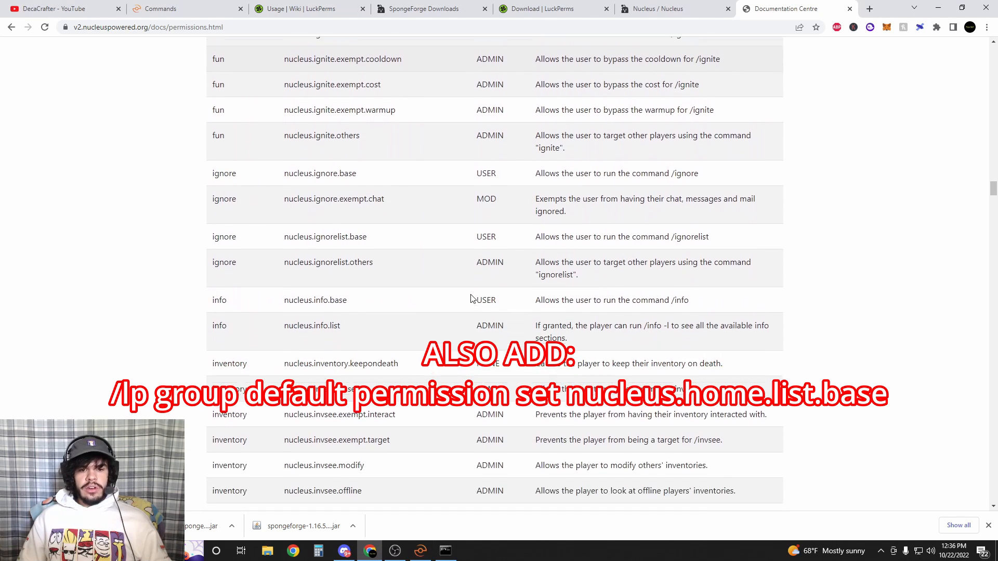
# - Copy the tpa, tpaccept and tpahere base nodes and grant each to the default group
pyautogui.scroll(-3)
pyautogui.write('tpa')
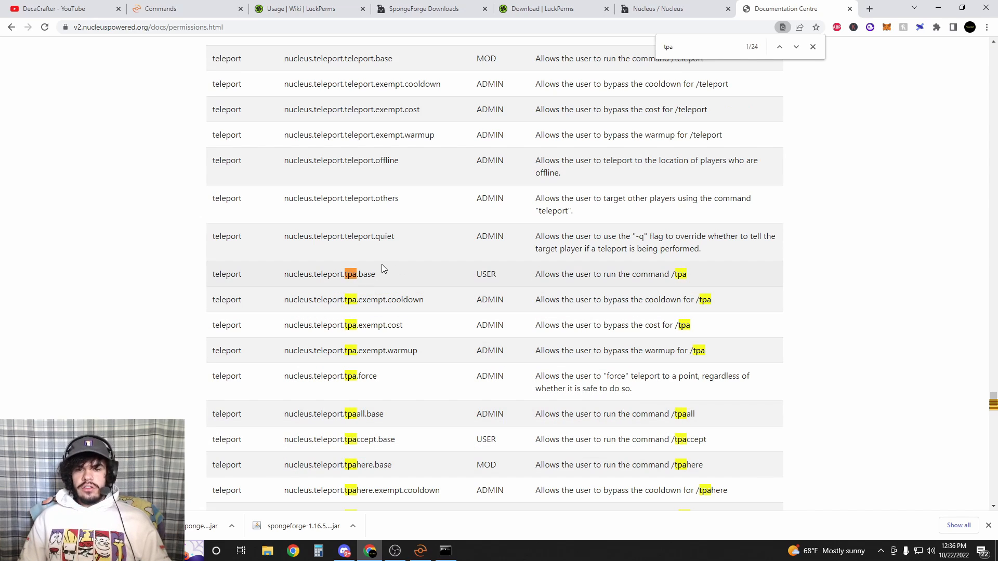
pyautogui.doubleClick(329, 274)
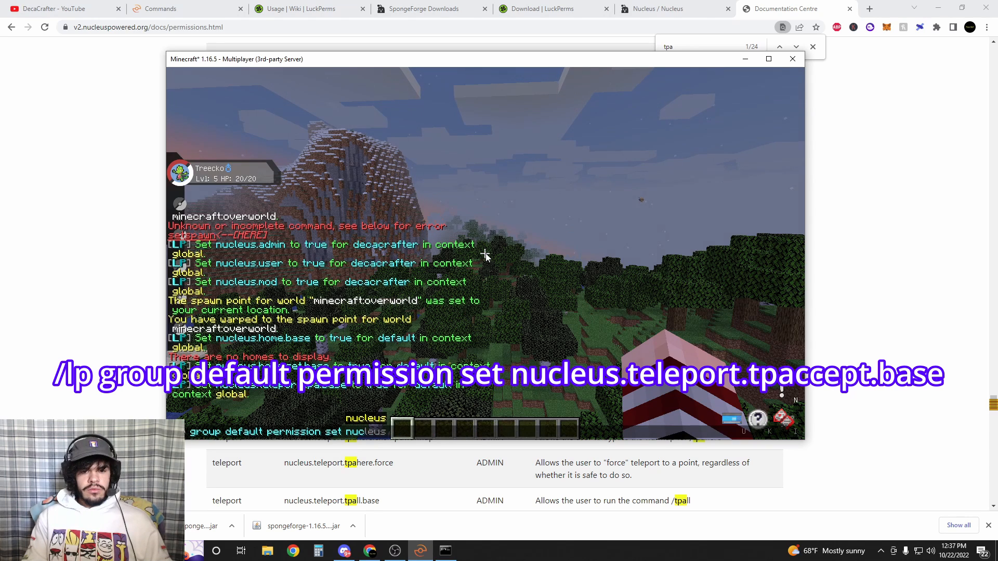
pyautogui.press('Escape')
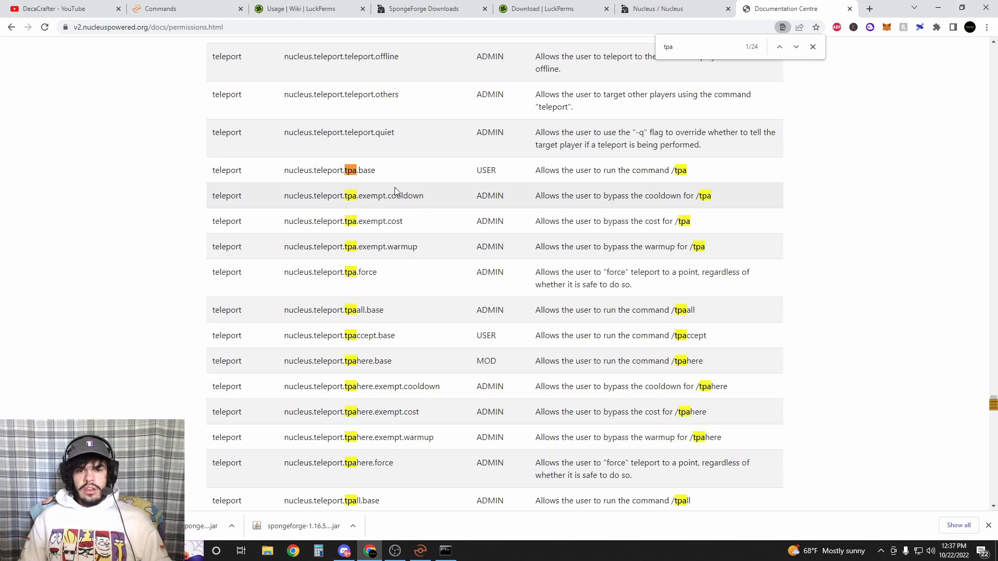
pyautogui.moveTo(393, 365)
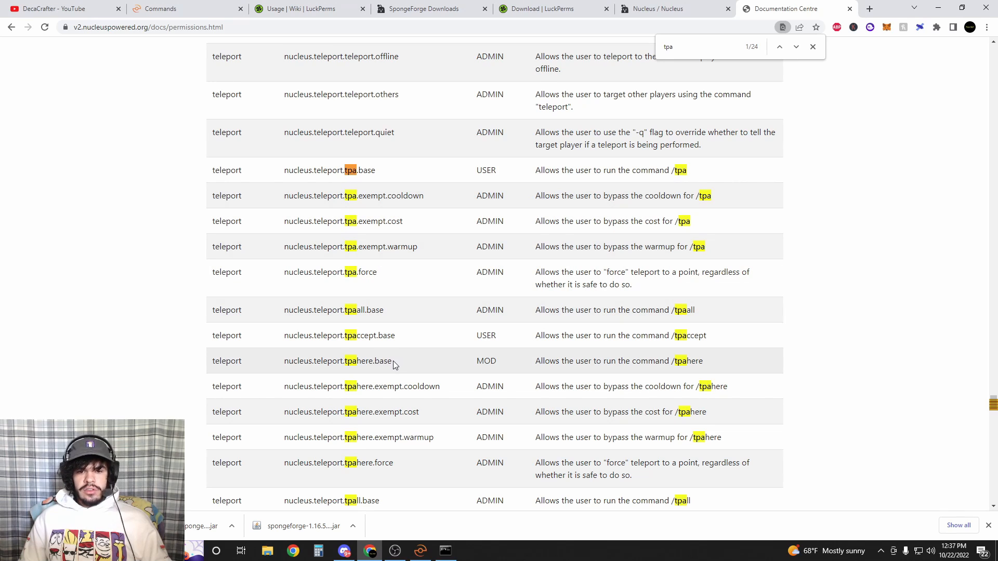
pyautogui.doubleClick(337, 360)
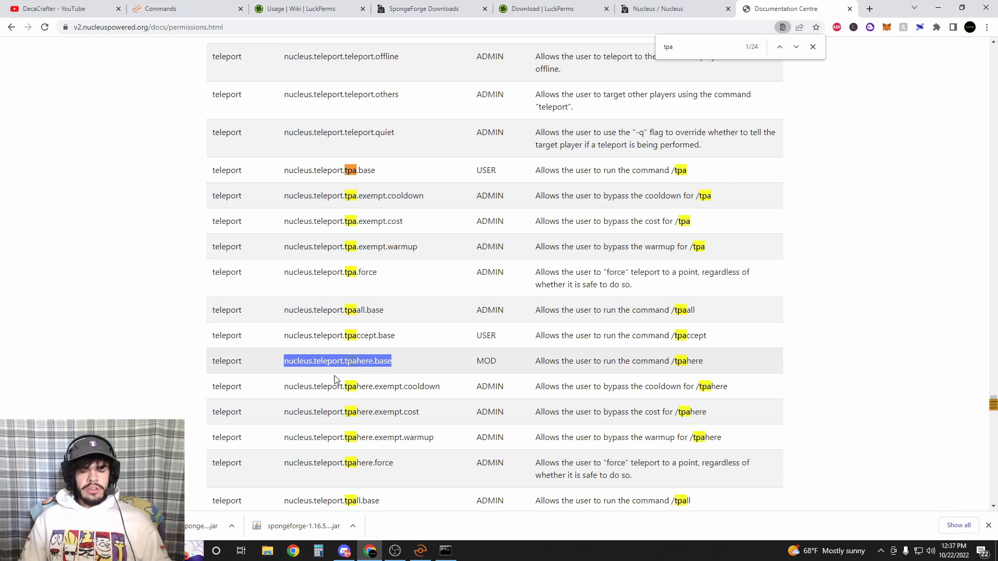
pyautogui.click(419, 551)
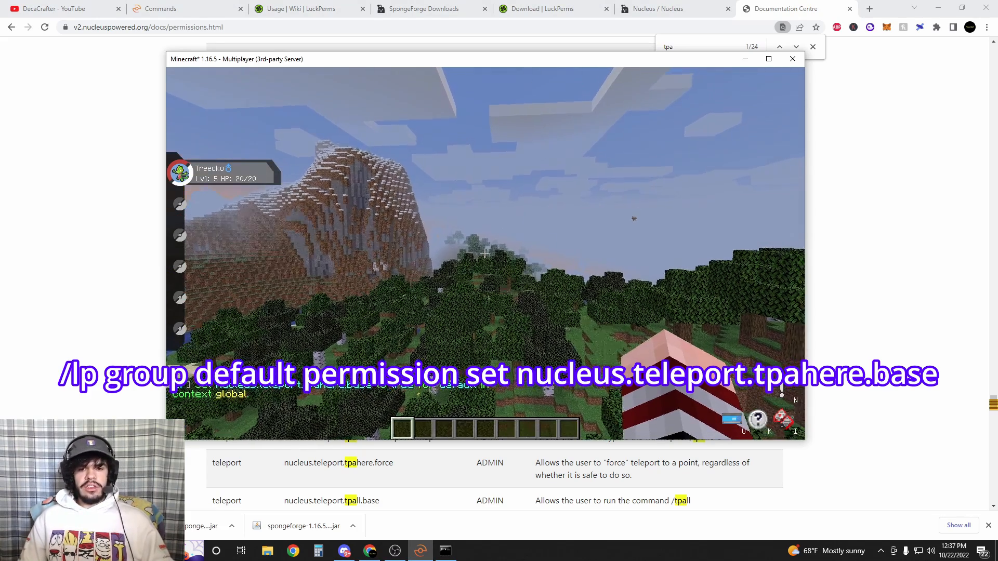
pyautogui.click(792, 58)
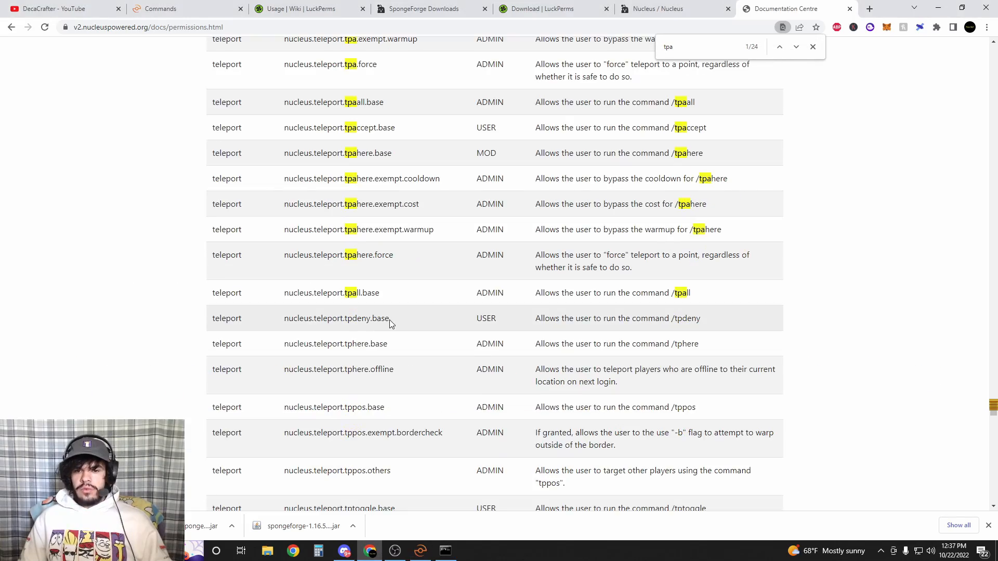
# - Grant the default group nucleus.teleport.tpdeny.base, then pause at the game menu
pyautogui.click(418, 551)
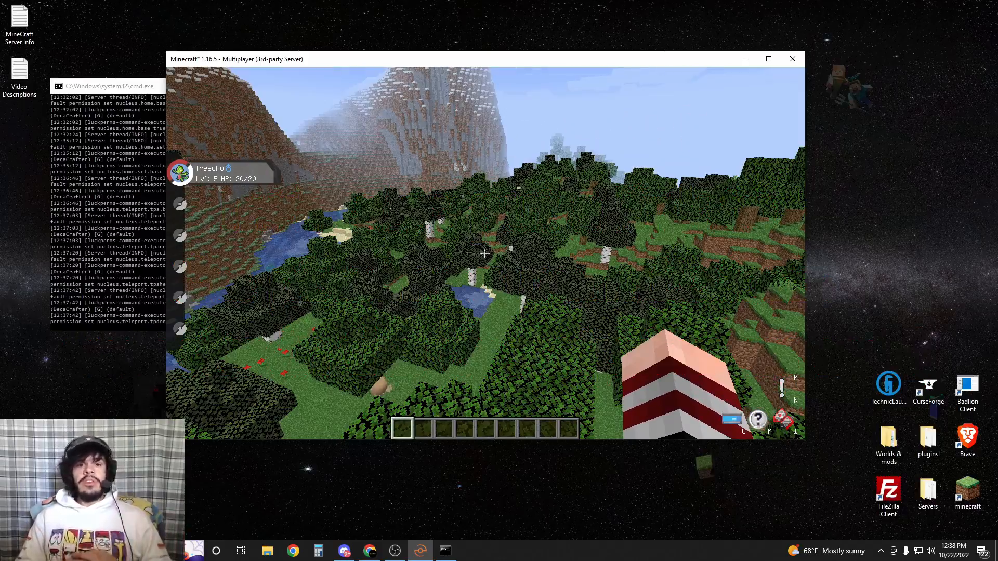
pyautogui.press('Escape')
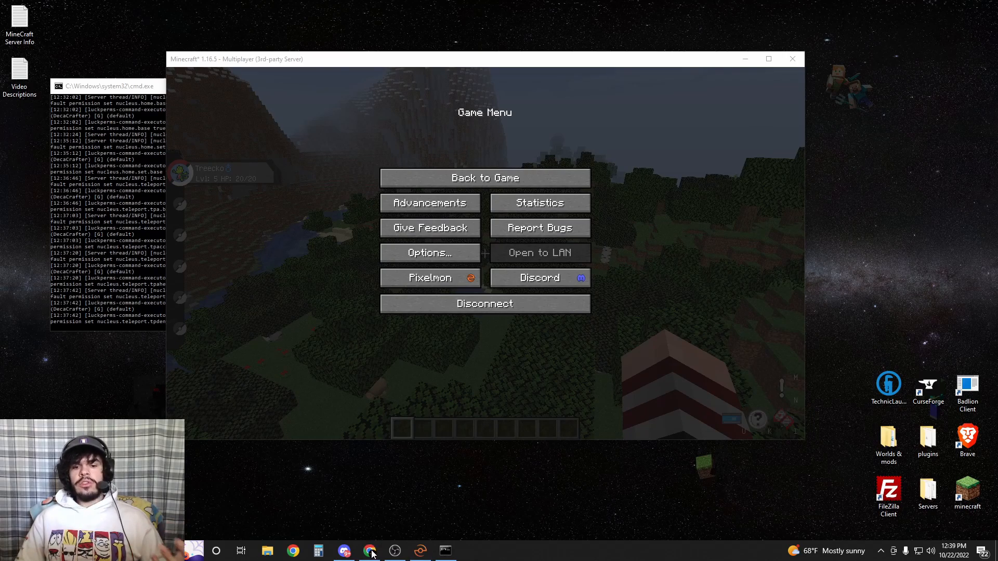
# - View the /lp group subcommand index in the wiki, then return to the game
pyautogui.click(369, 550)
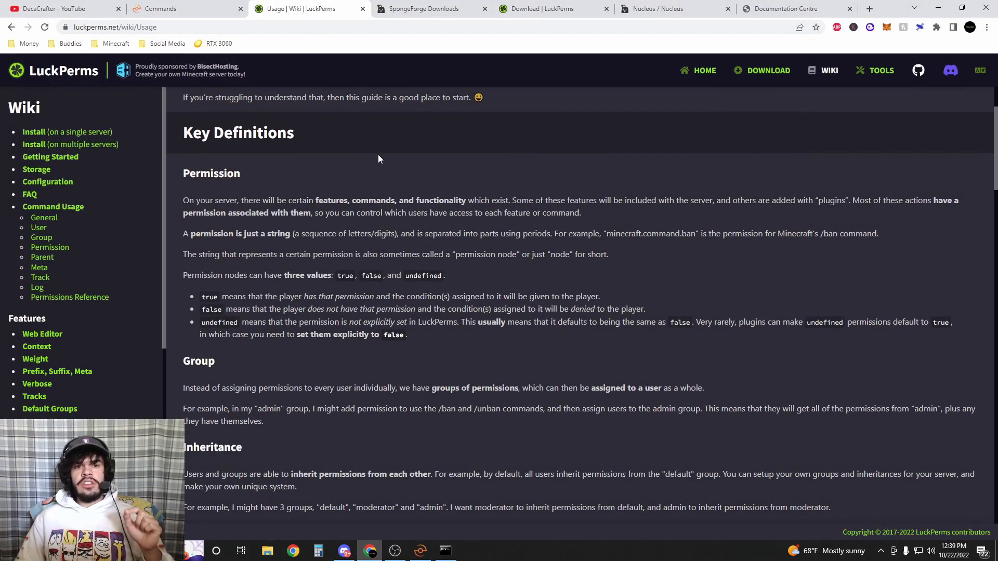
pyautogui.moveTo(40, 237)
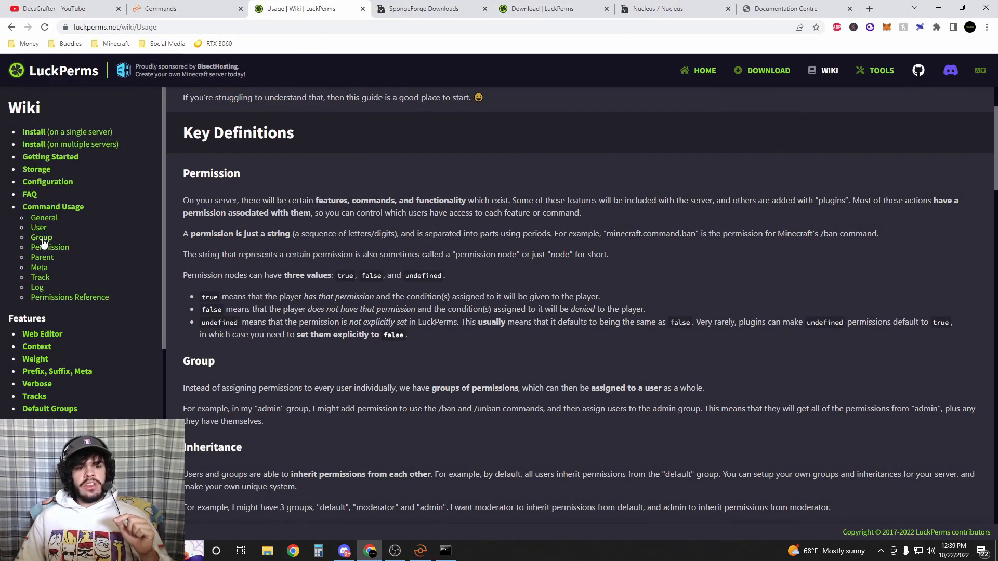
pyautogui.click(41, 237)
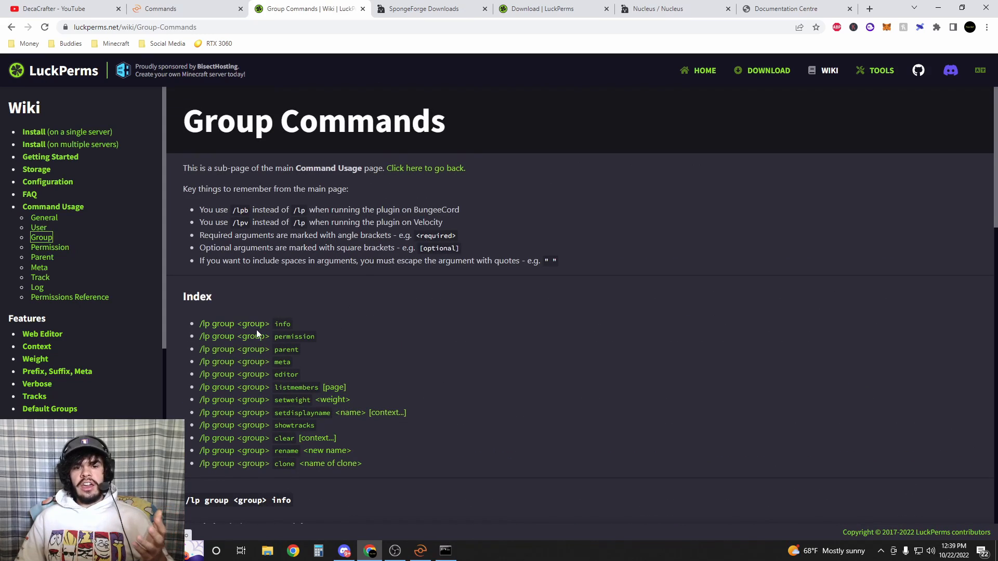
pyautogui.scroll(-3)
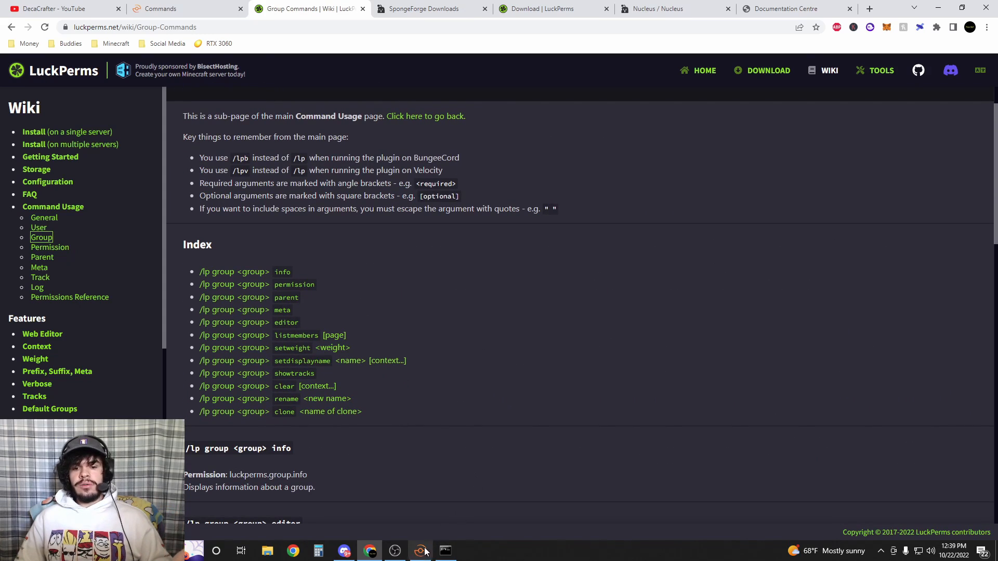
pyautogui.click(418, 551)
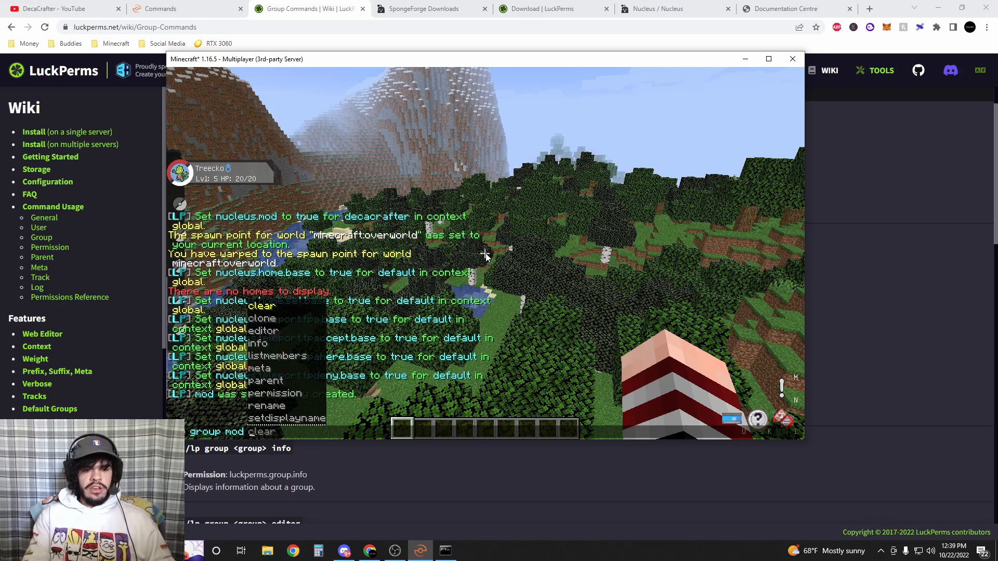
# - Start the /lp group mod permission set command, then look up 'parent add' in the wiki
pyautogui.write('permission set')
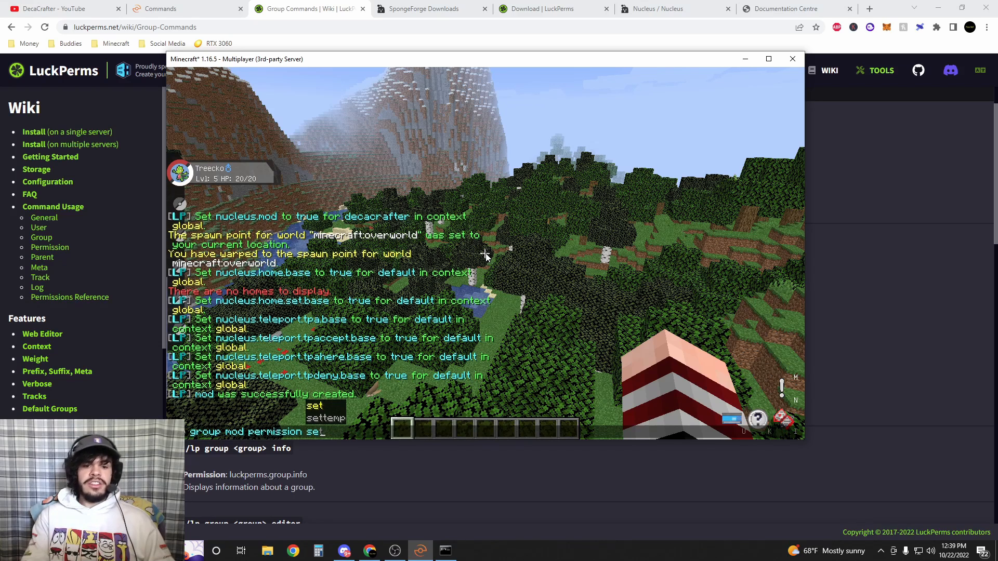
pyautogui.write('luckperms')
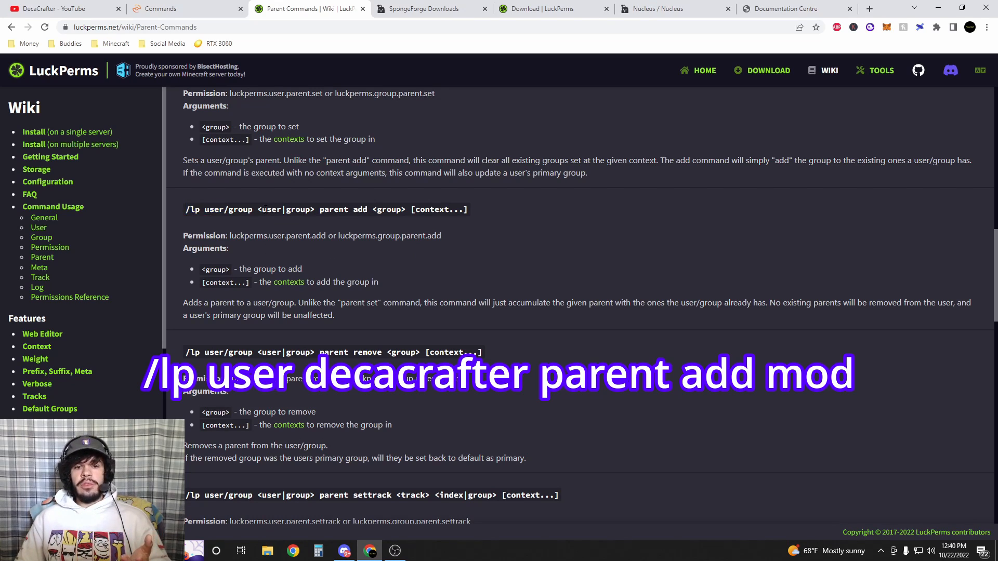
pyautogui.doubleClick(333, 209)
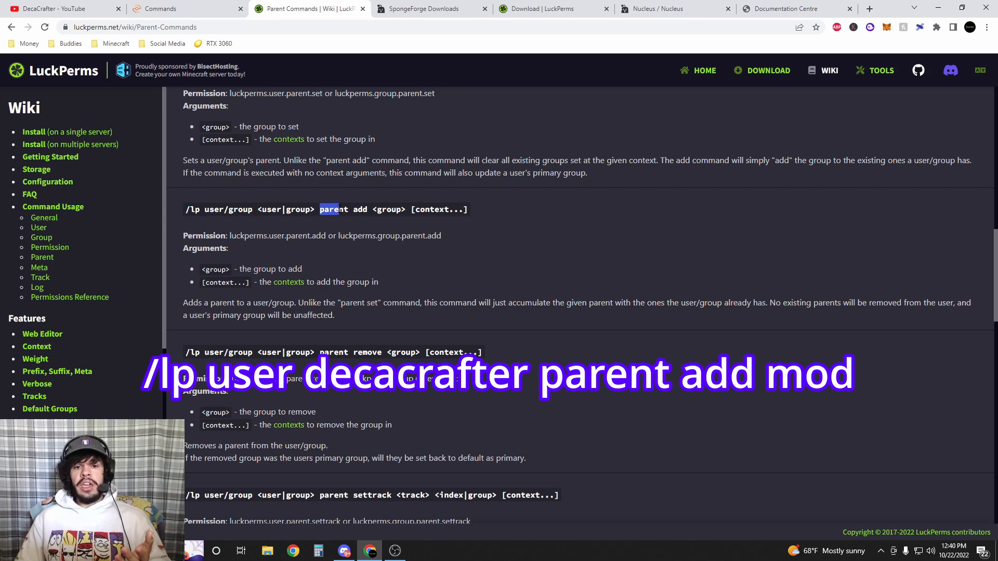